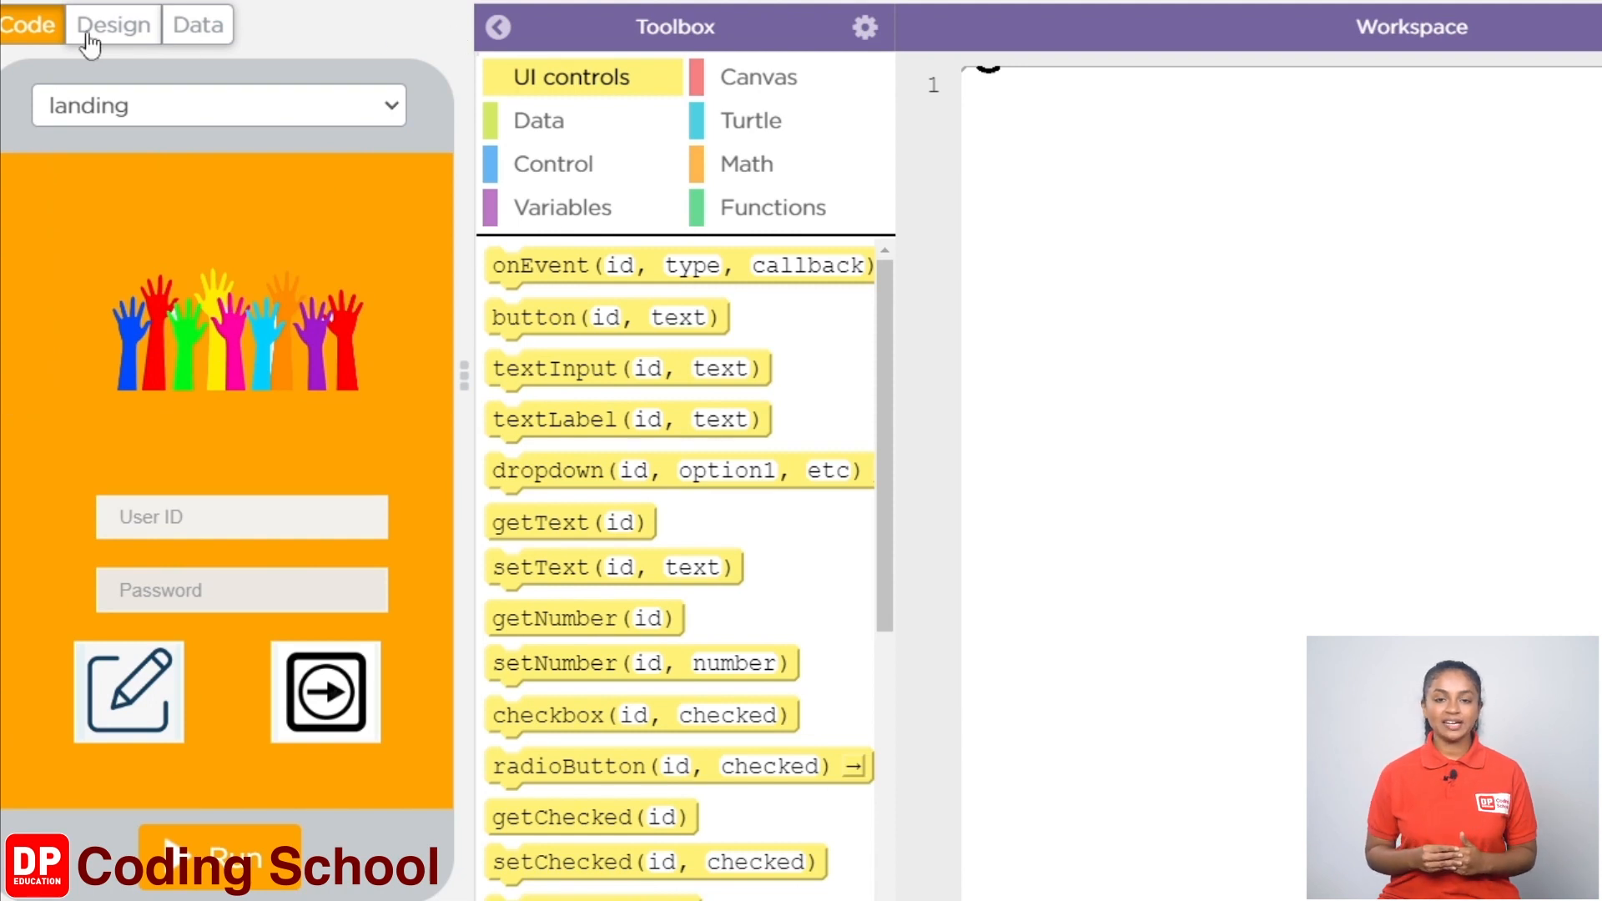
Step: Switch to Design mode and select the landing screen from the screen list
click(113, 24)
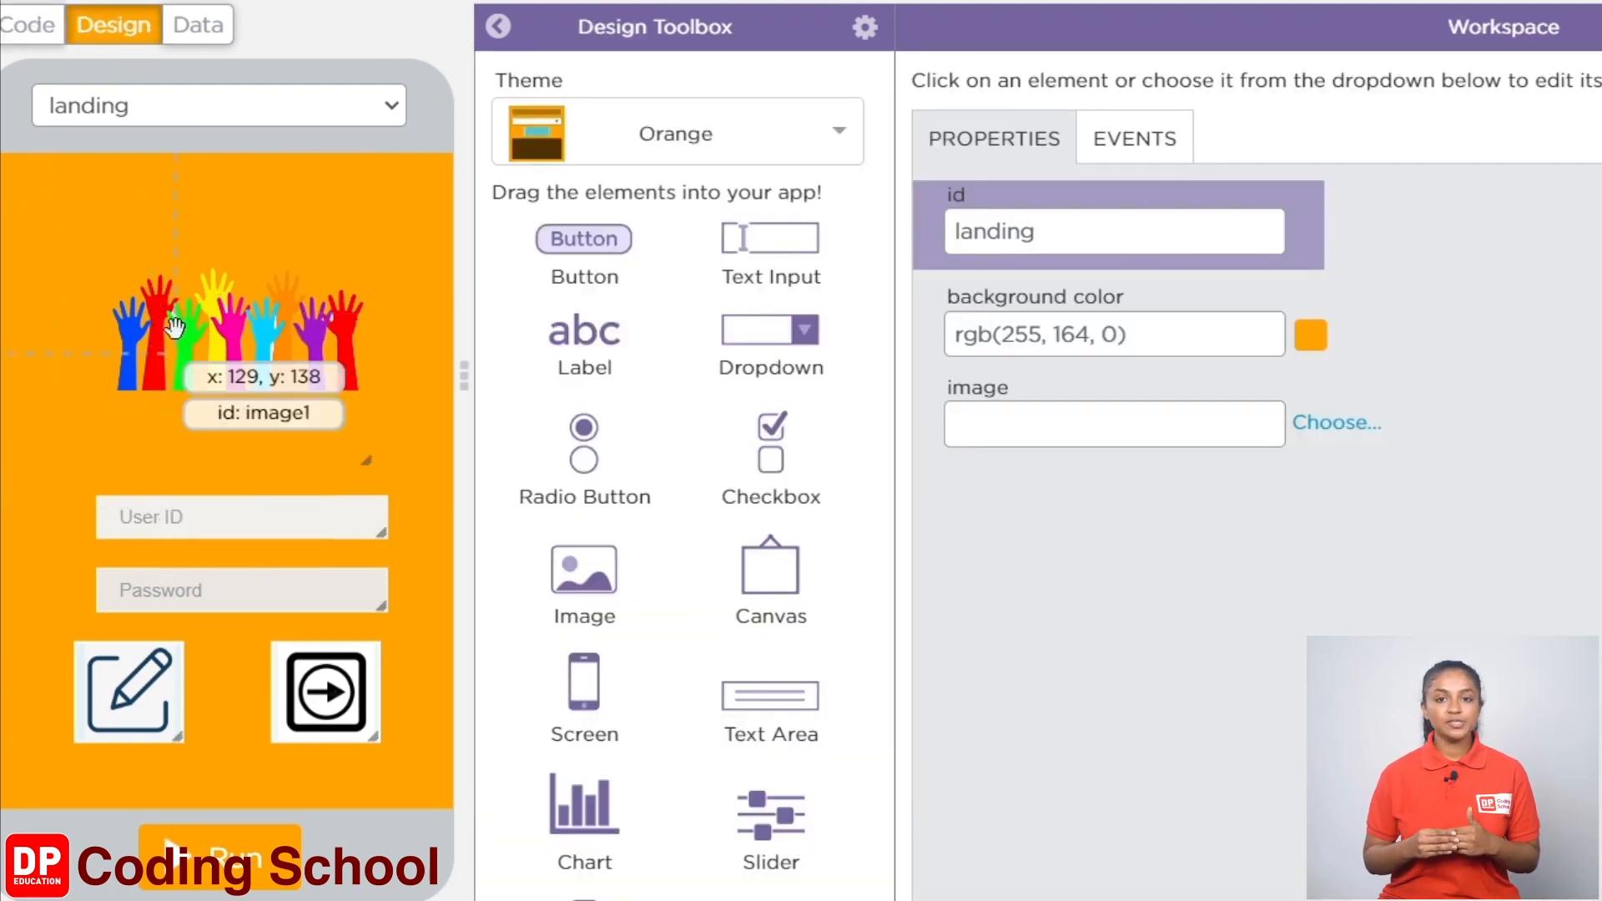
click(217, 105)
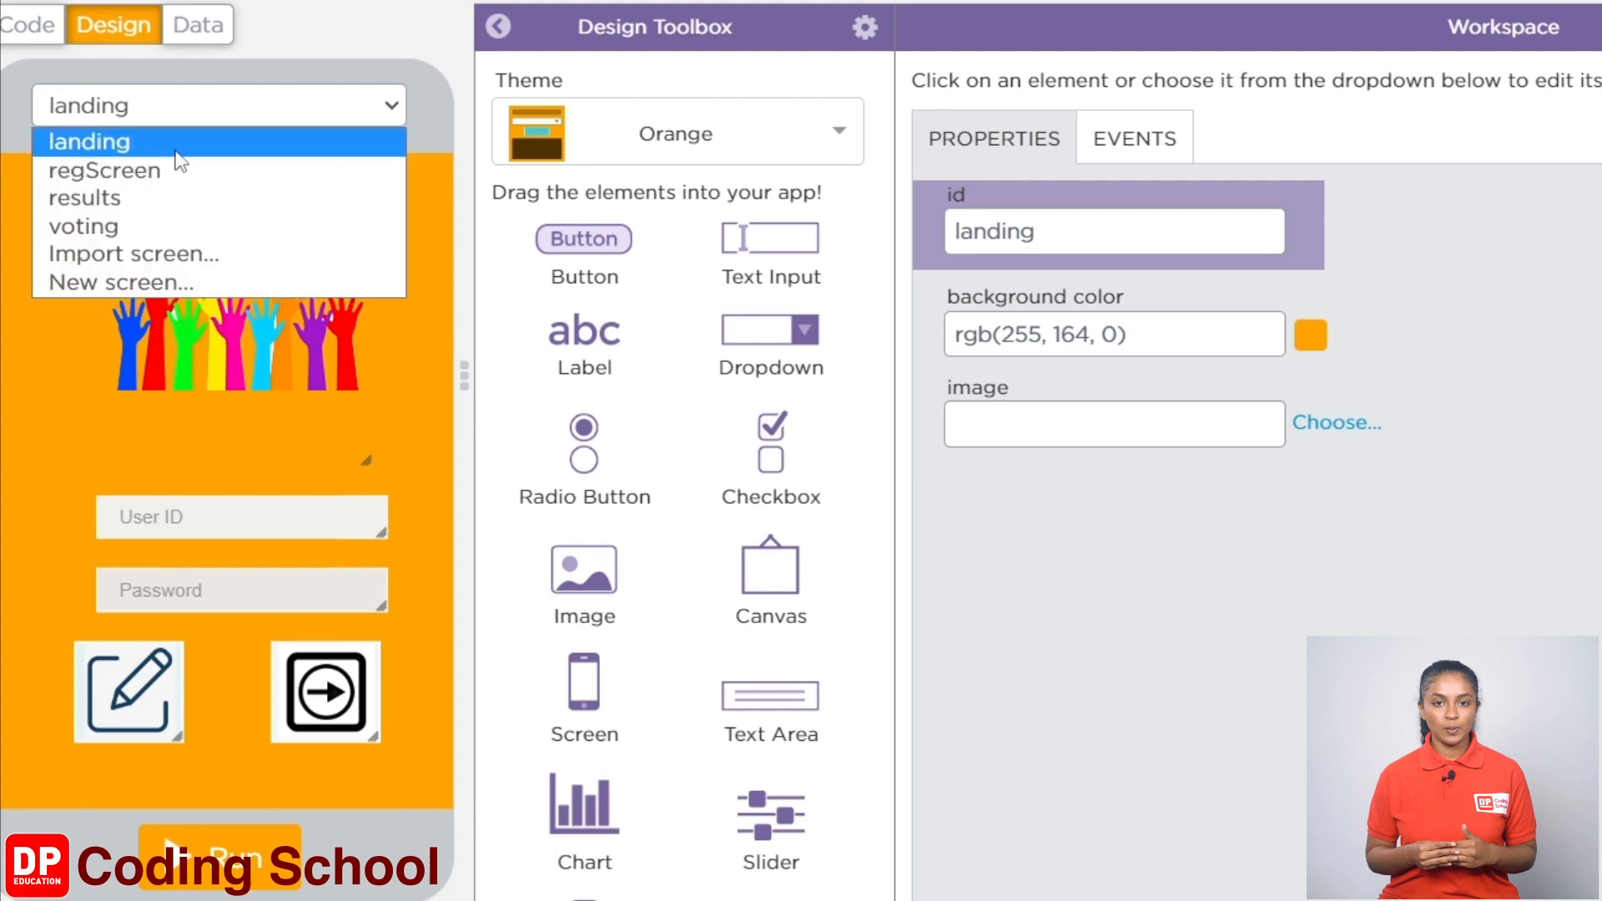
click(90, 141)
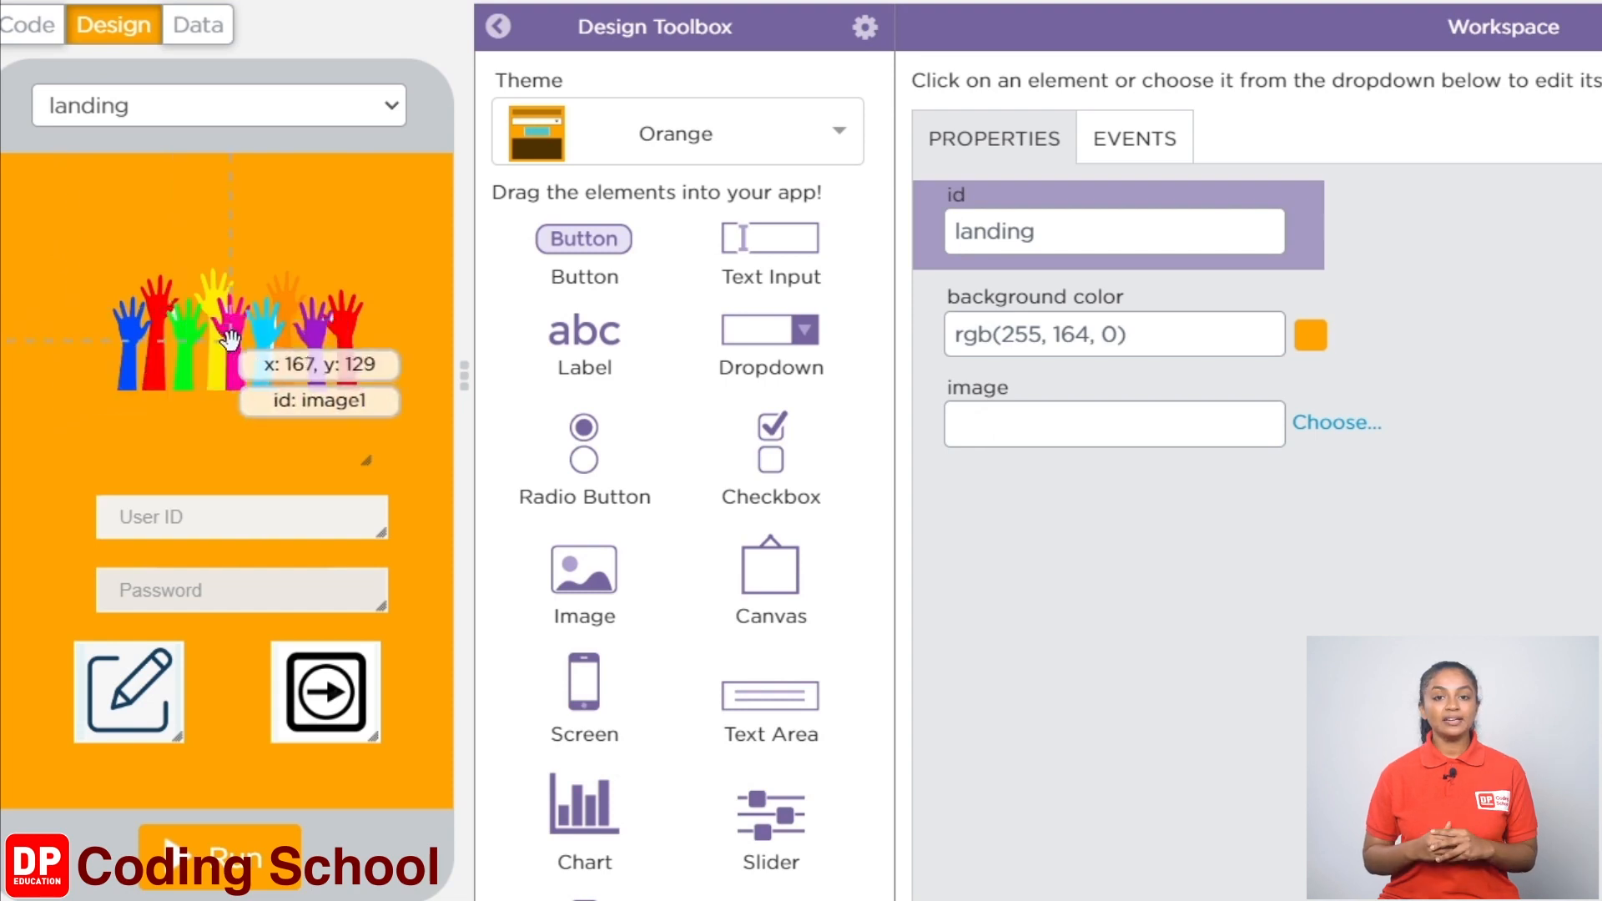
Step: Inspect the properties of image1, the UID field and the PWD field on the landing screen
click(225, 343)
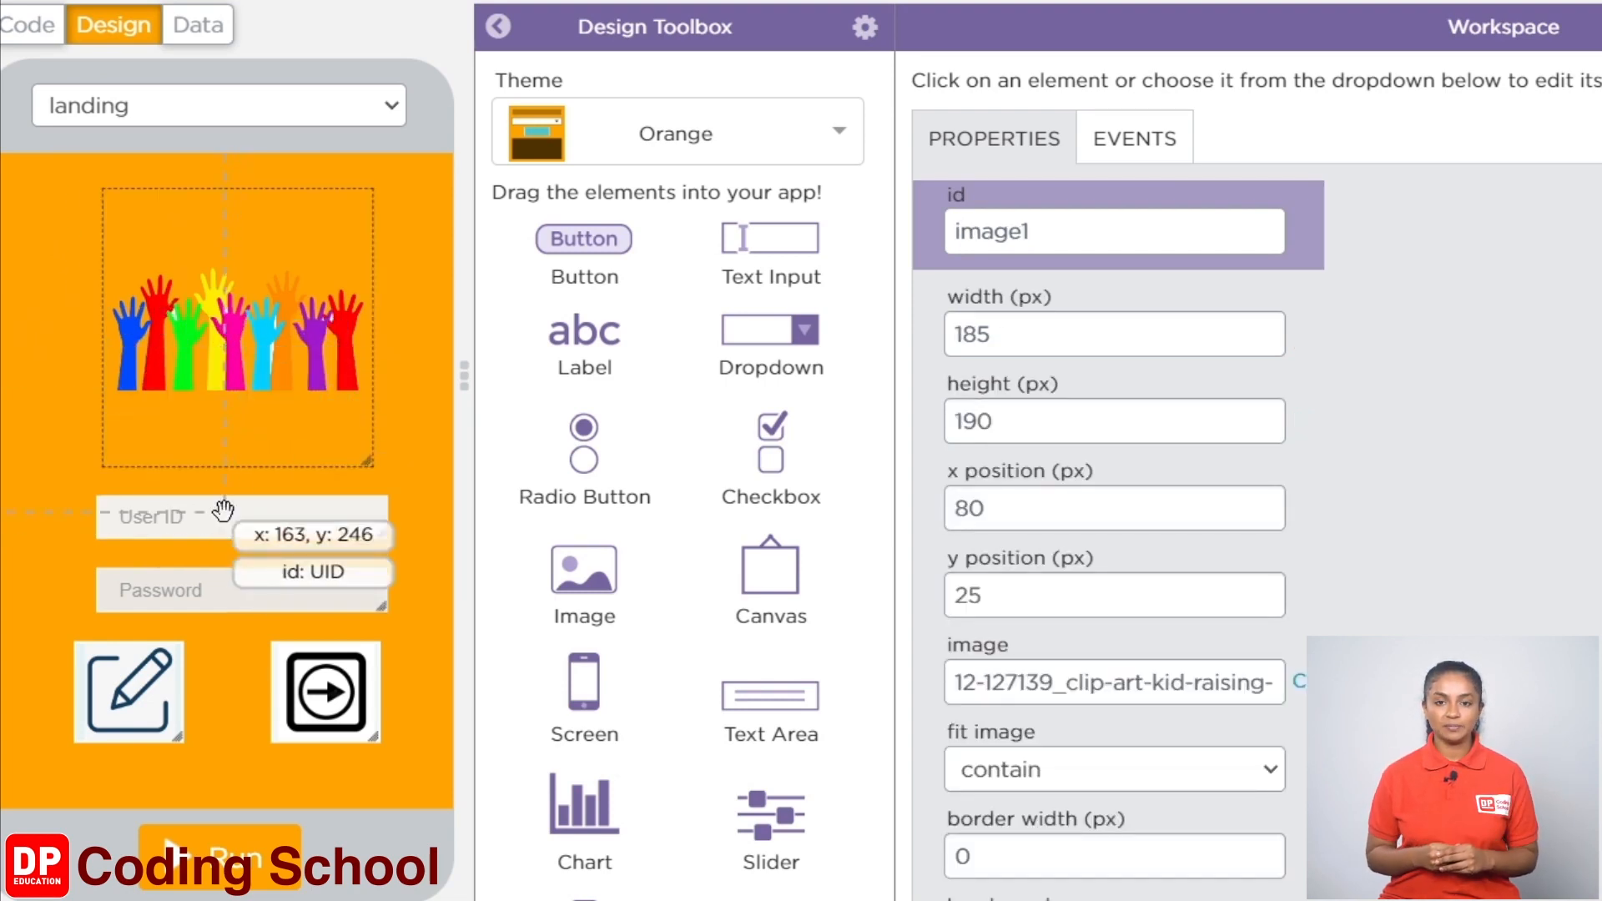
click(150, 517)
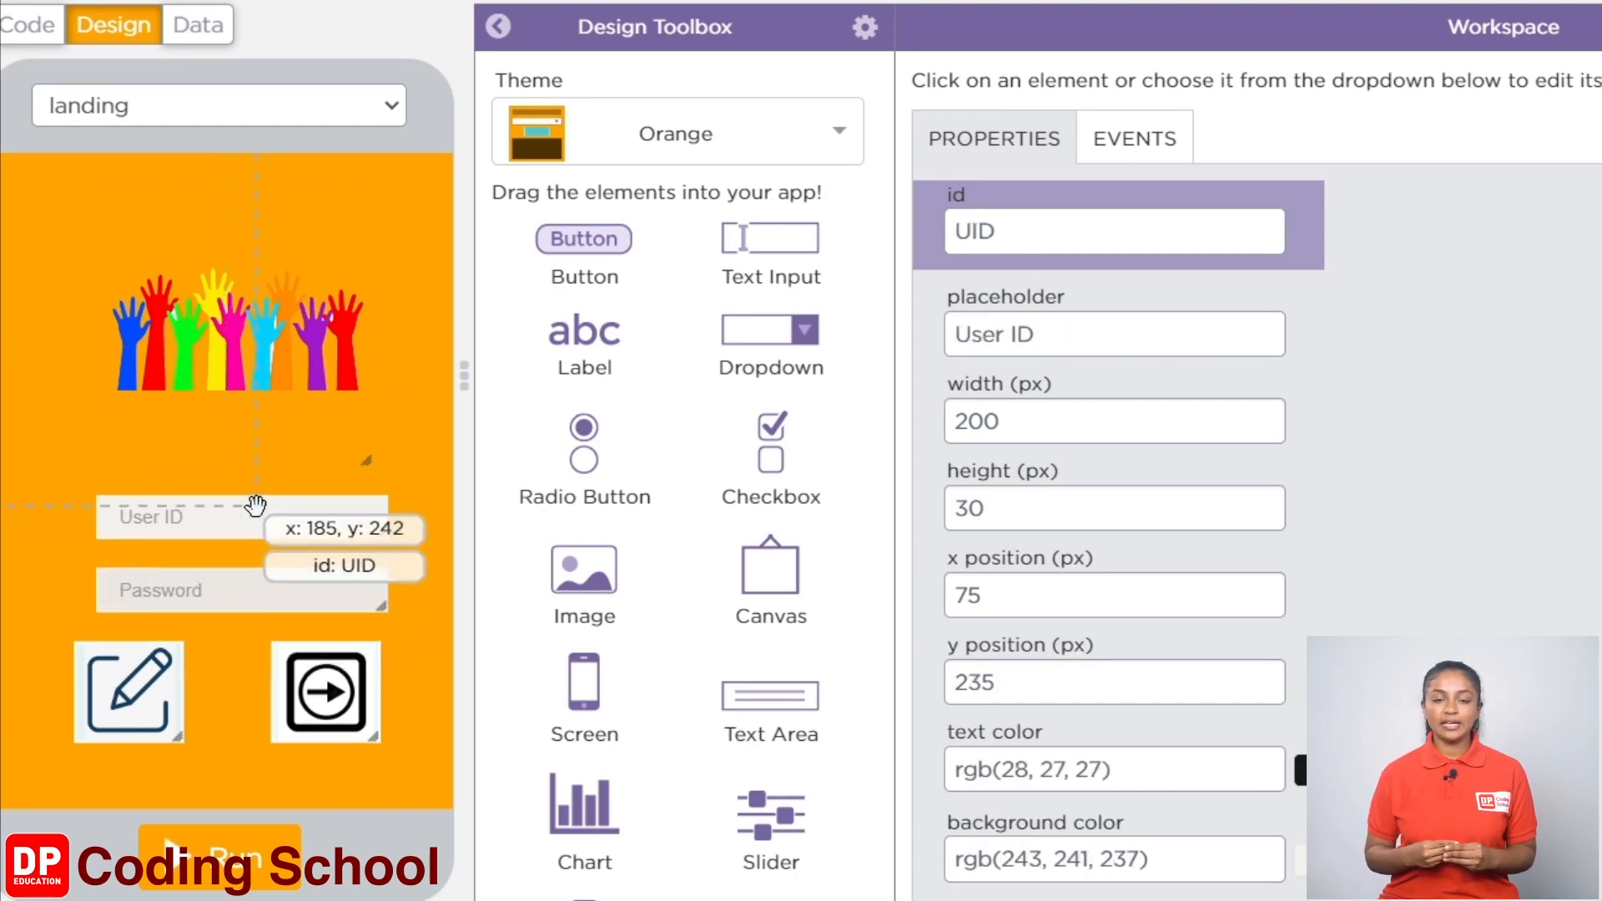
mouse_move(259, 592)
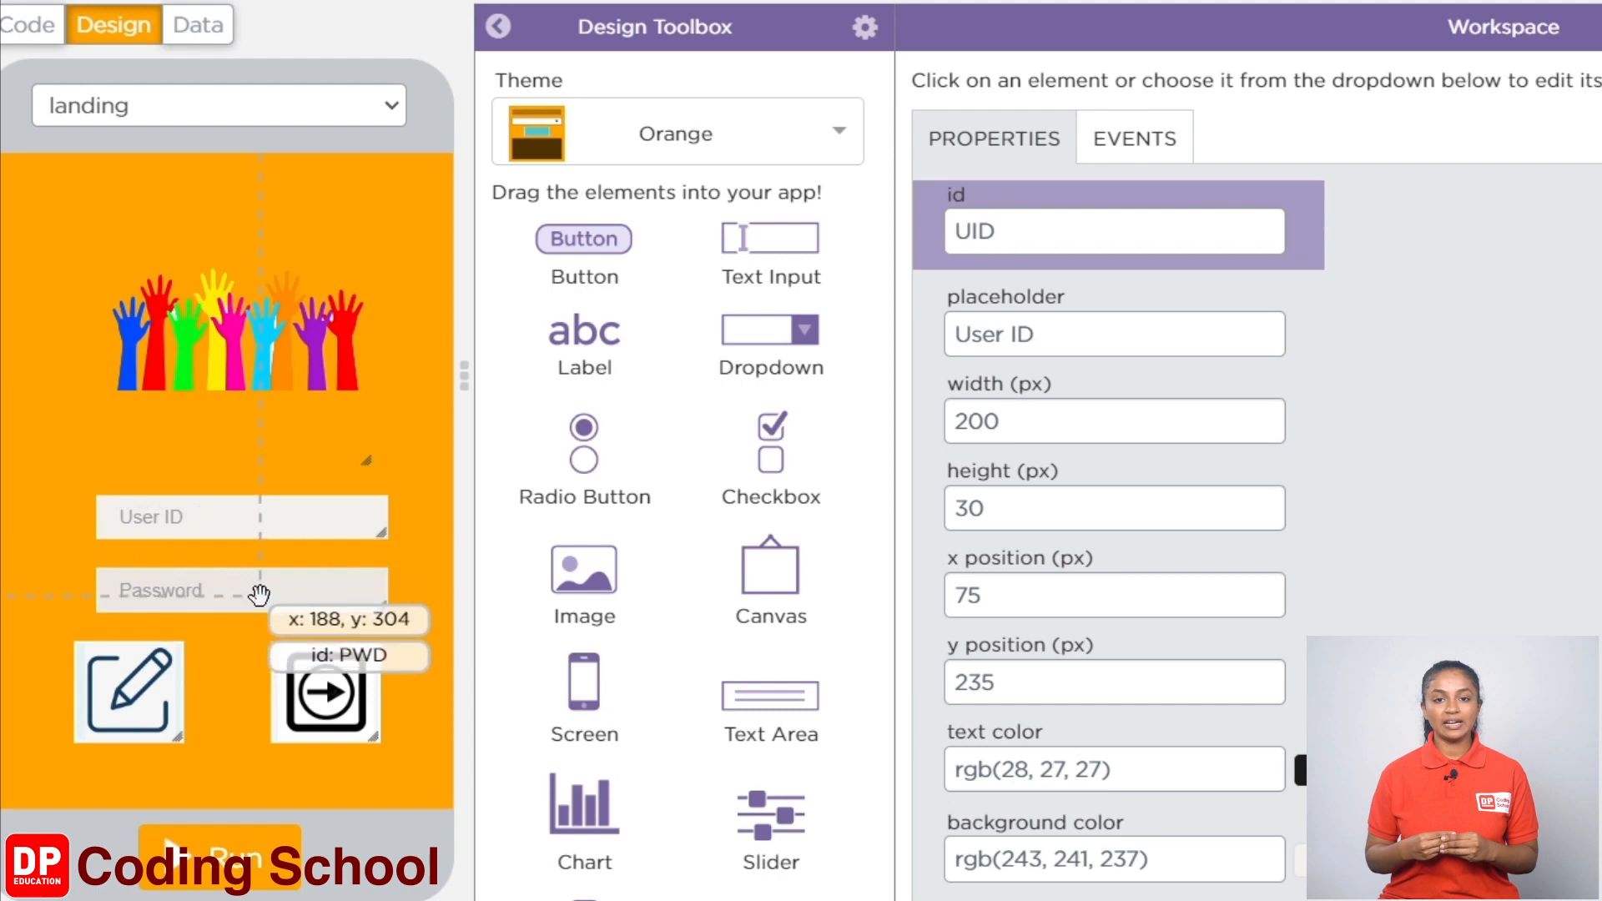
click(242, 591)
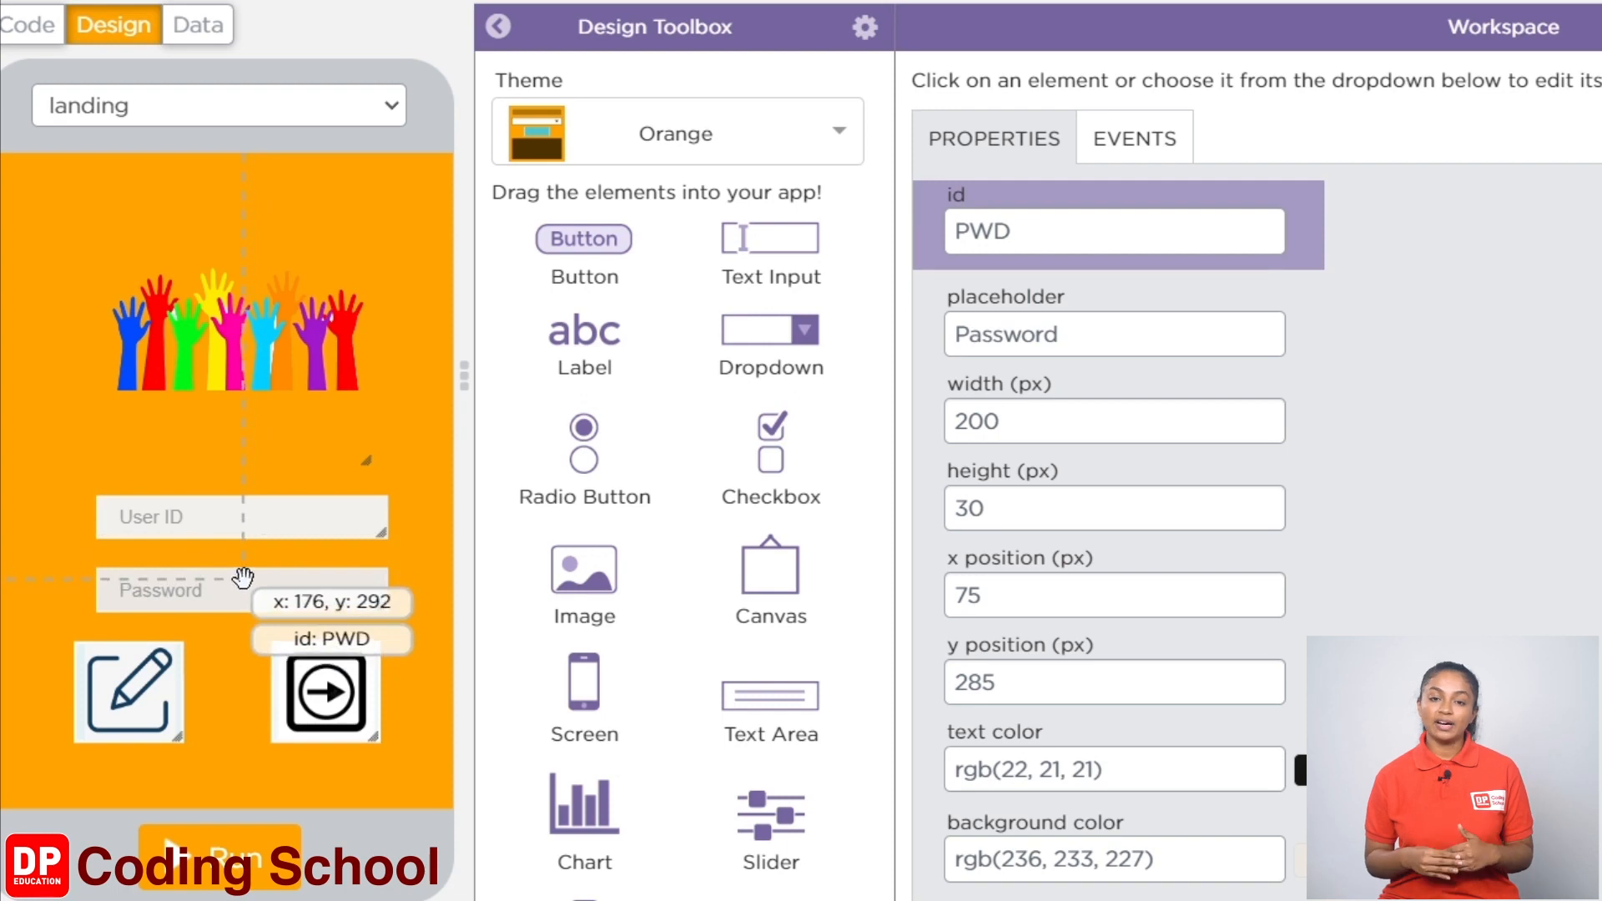
mouse_move(470, 502)
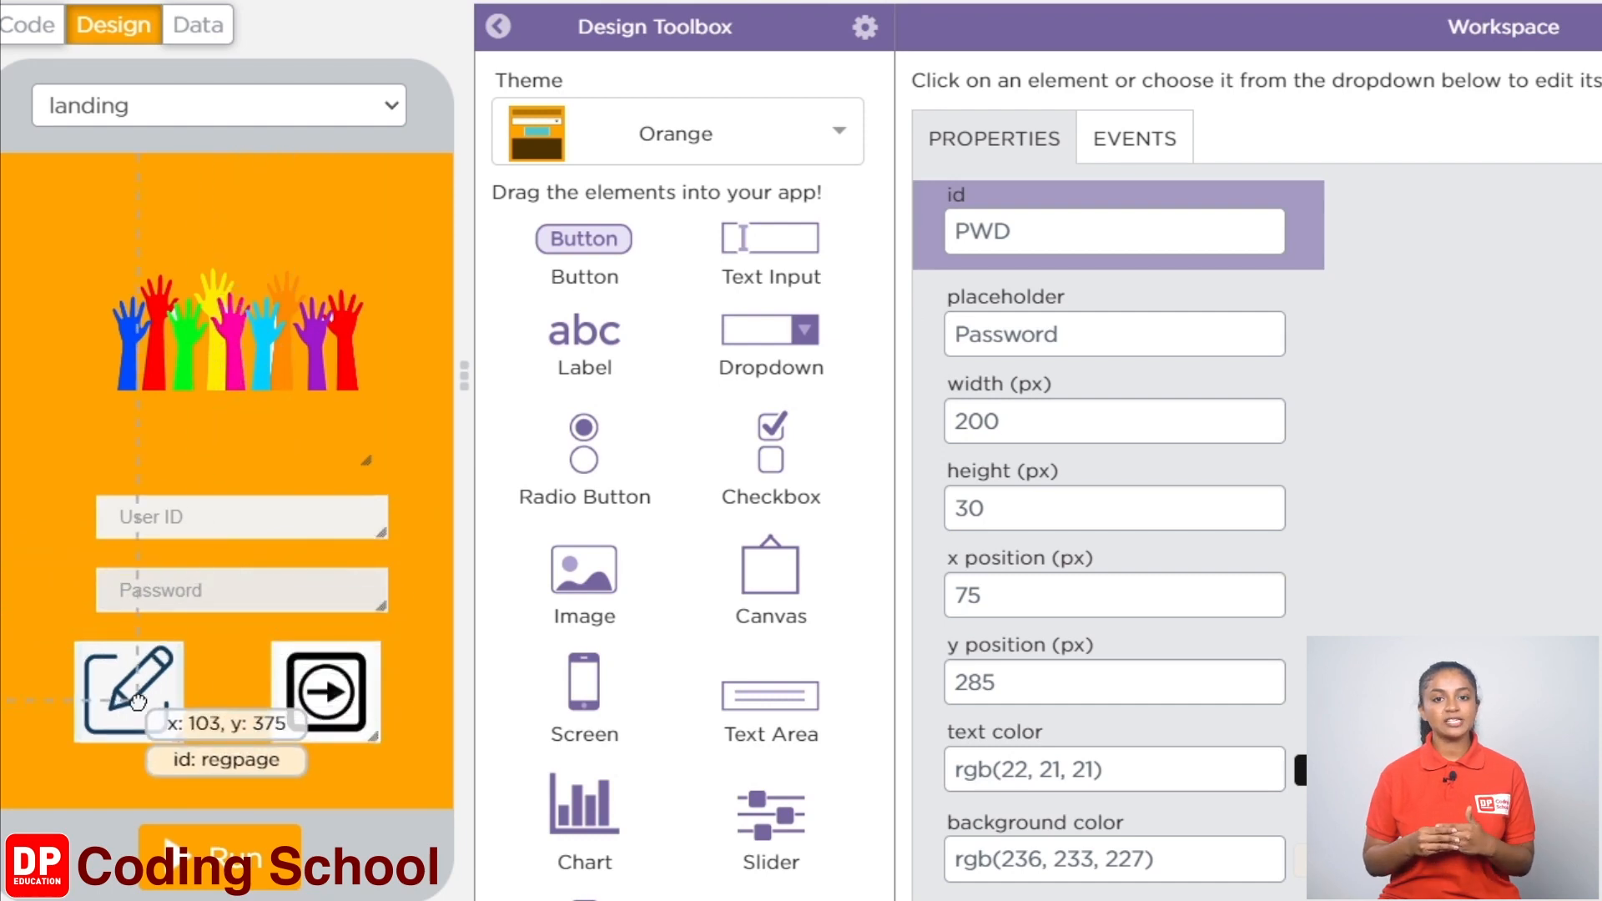
Step: Inspect the pencil sign-up button, then switch to the regScreen registration screen
click(125, 689)
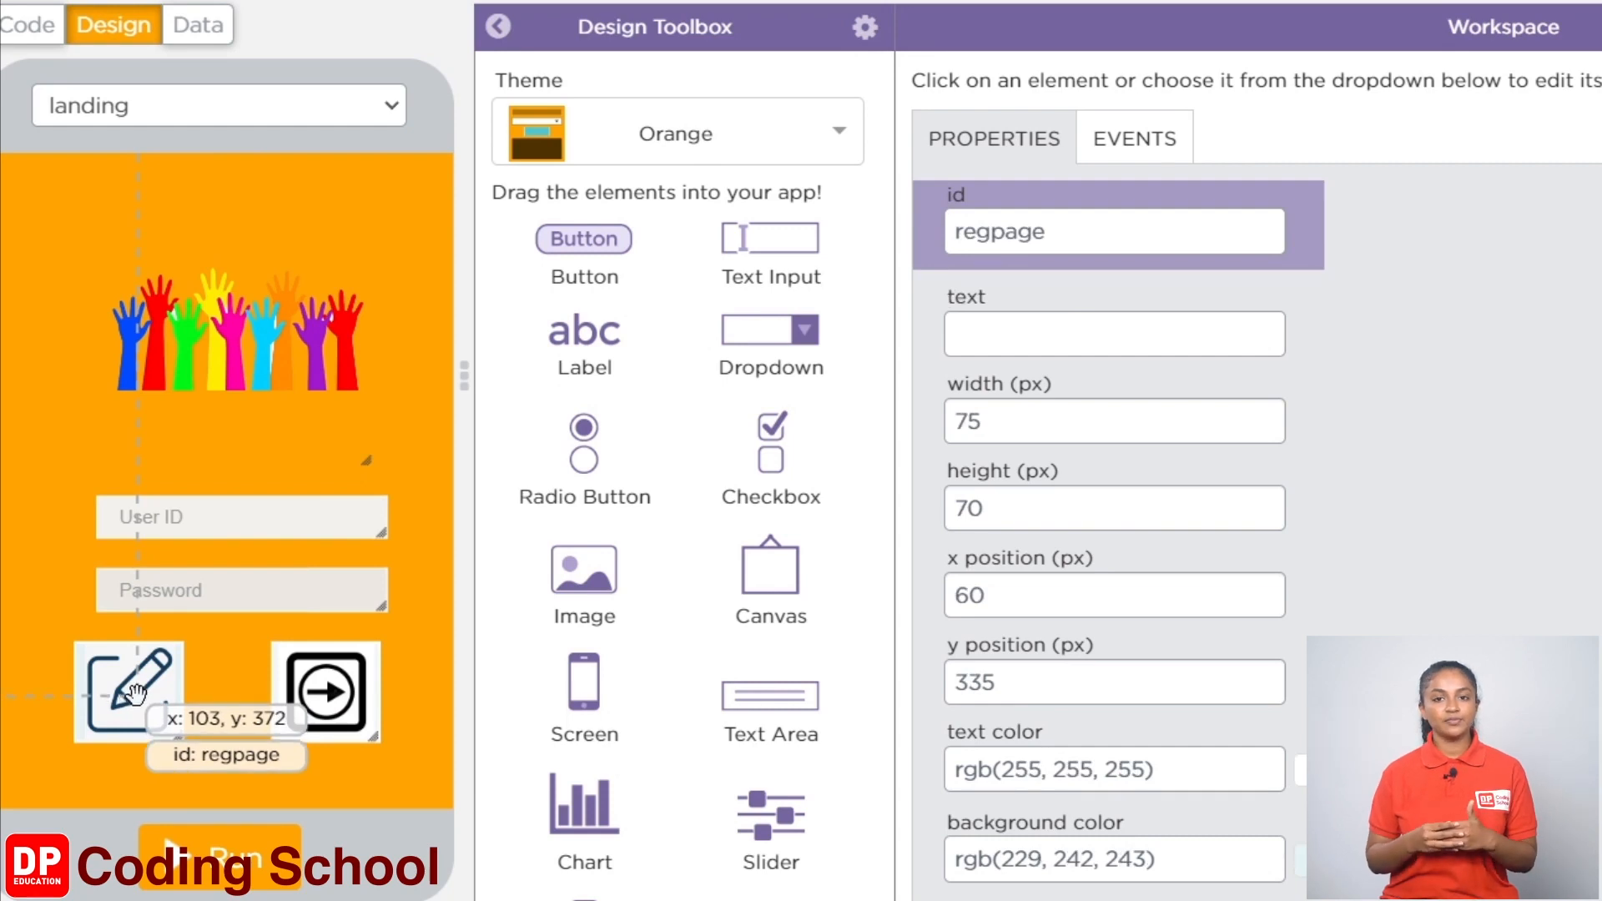
mouse_move(301, 693)
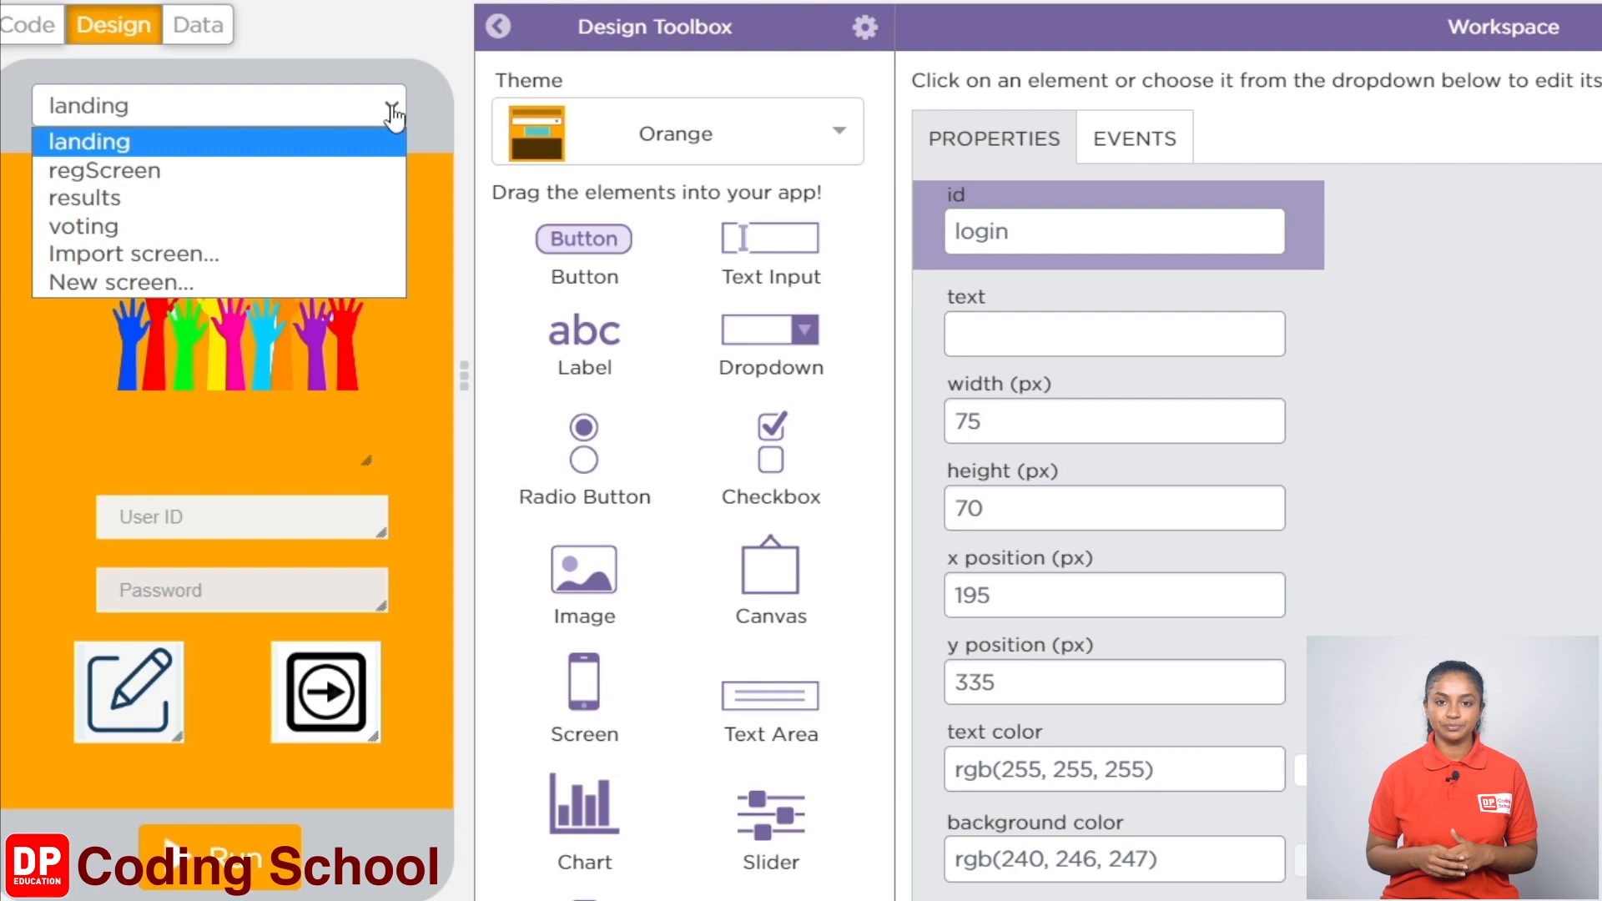
click(103, 170)
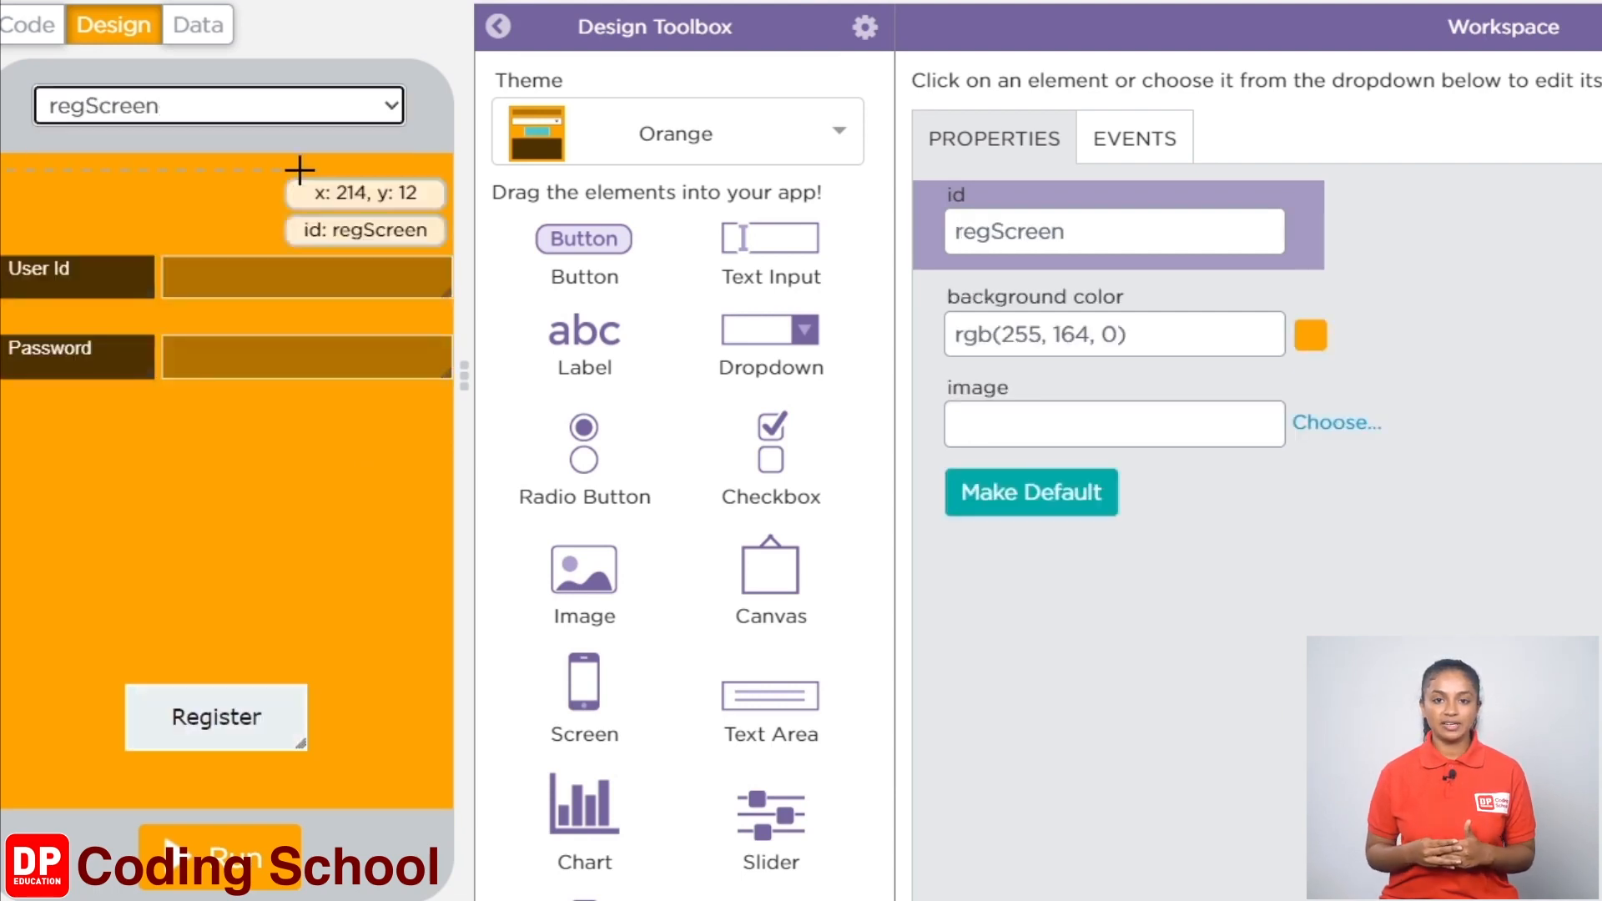
mouse_move(100, 286)
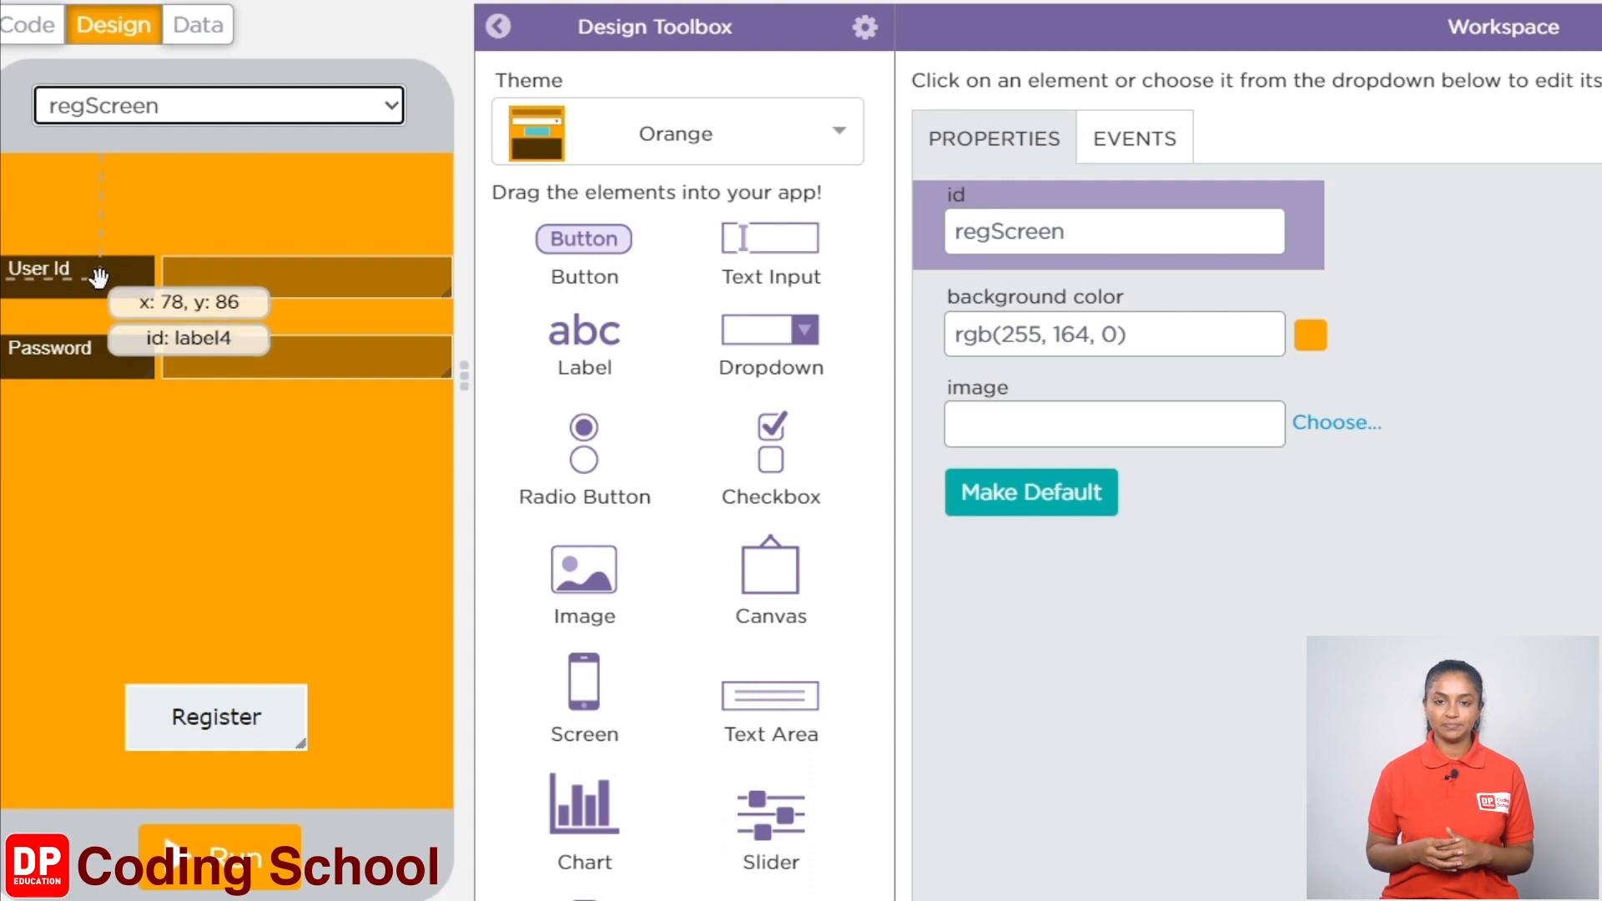
Step: Inspect regScreen's field labels, password entry field and Register button
click(50, 348)
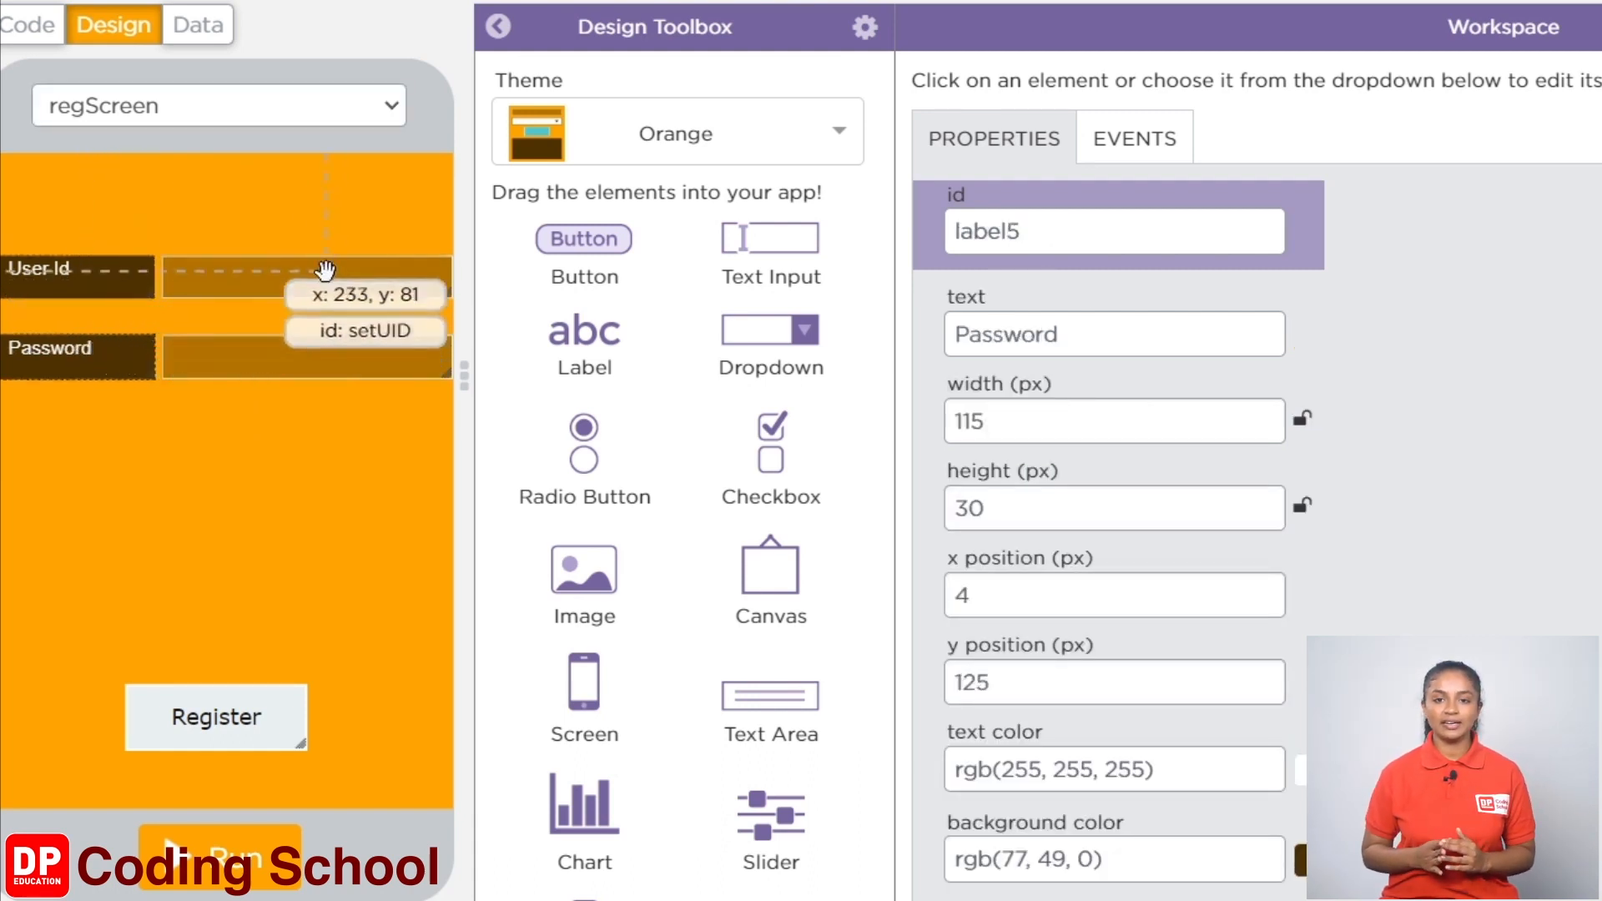
mouse_move(326, 273)
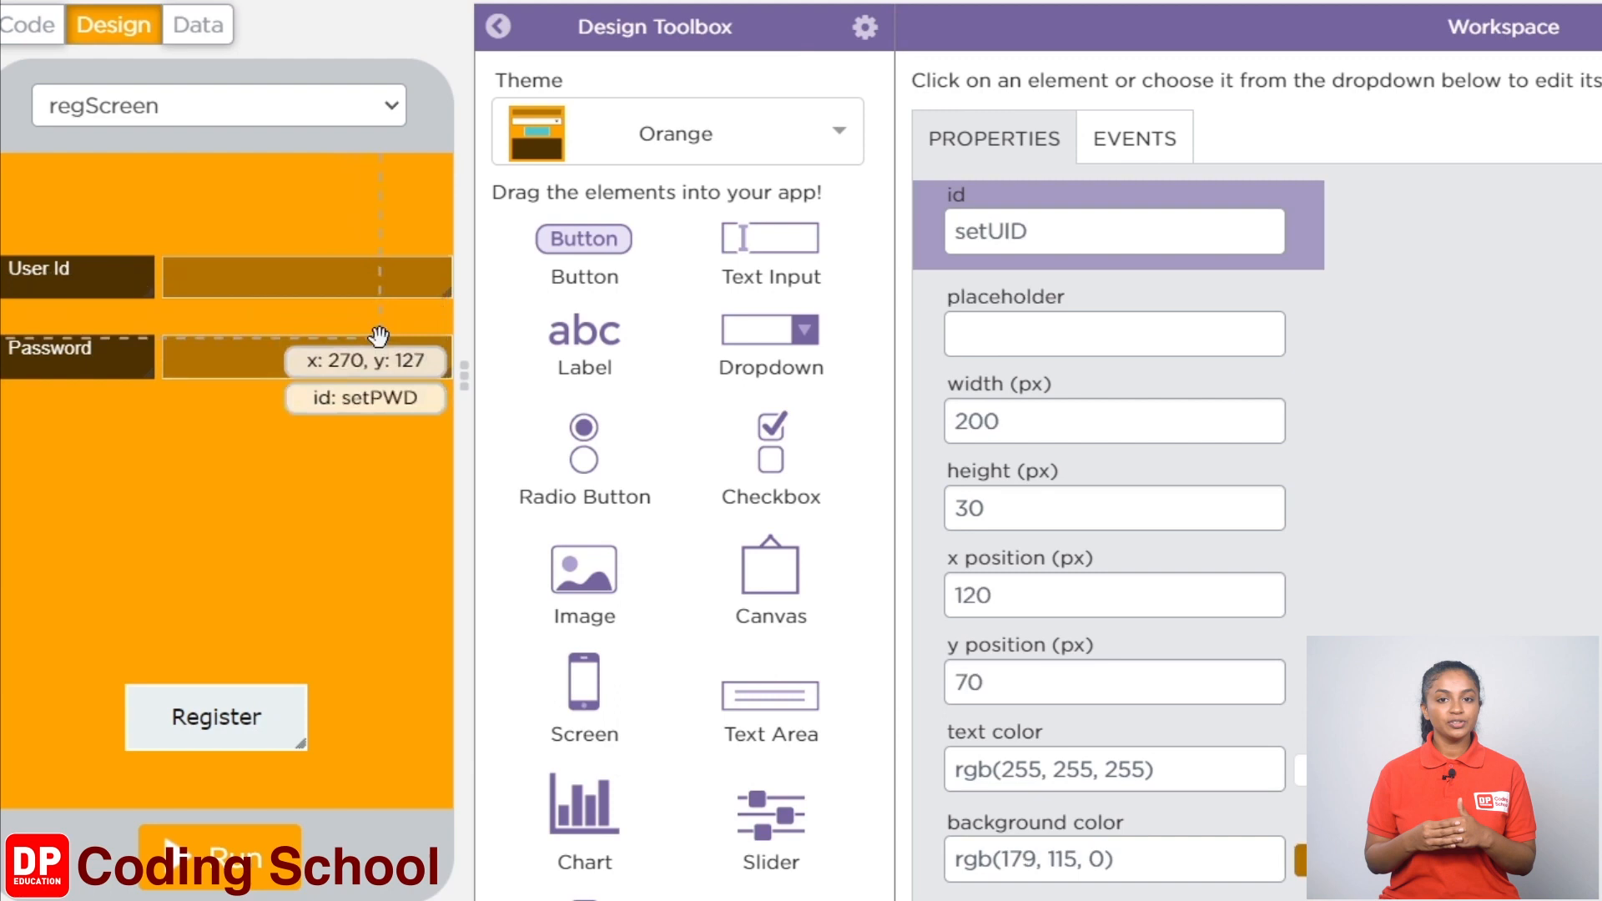
drag(381, 337, 384, 269)
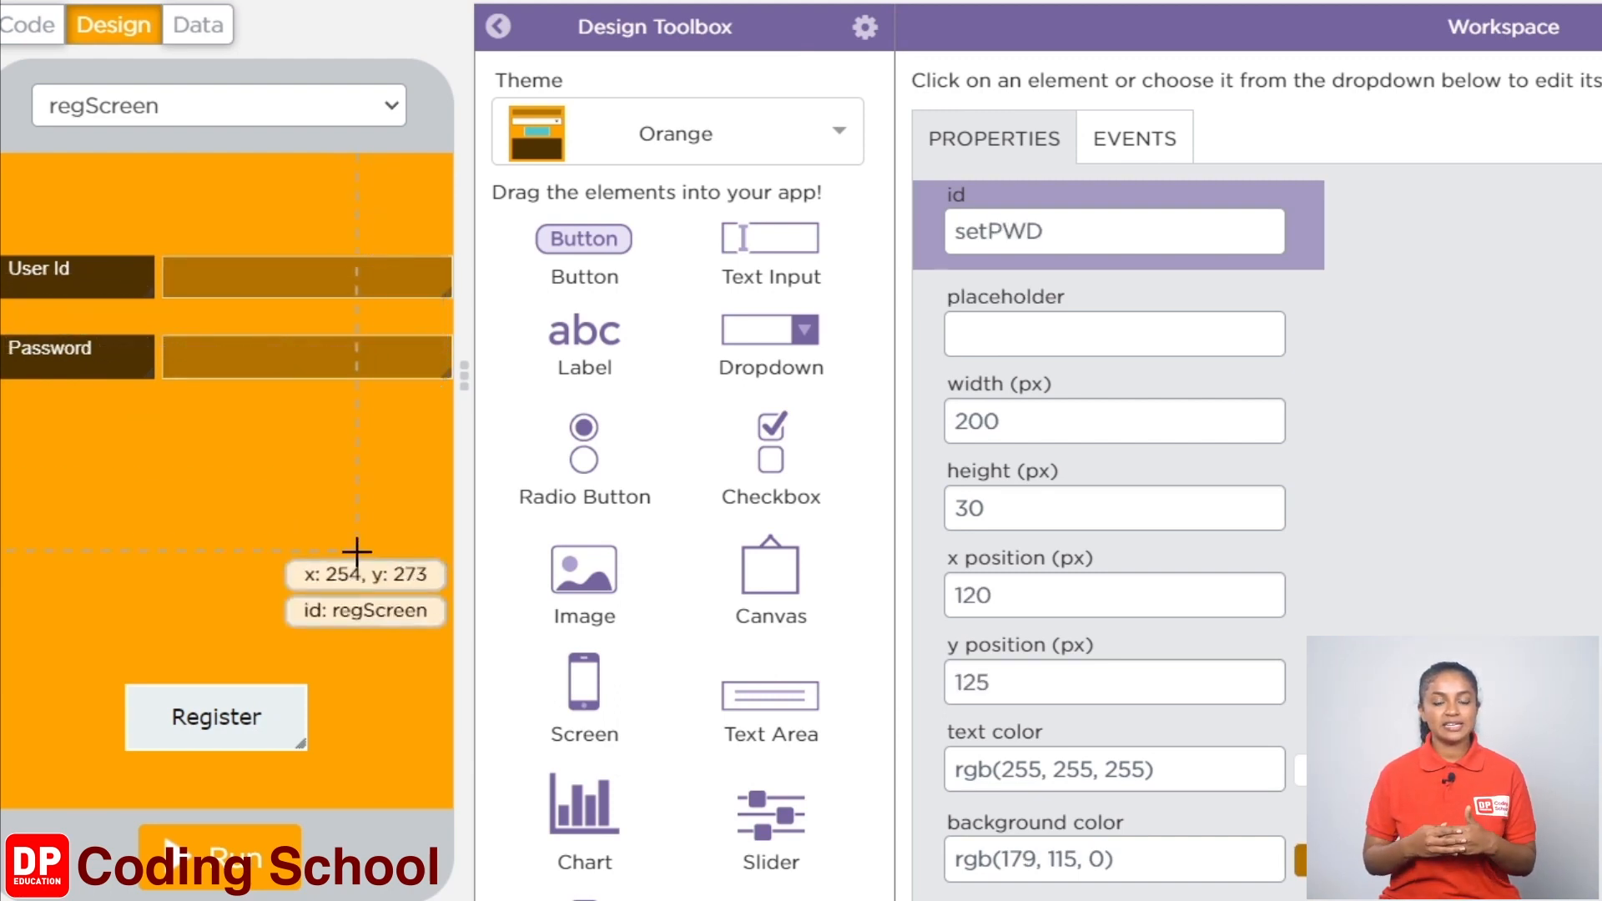
click(216, 717)
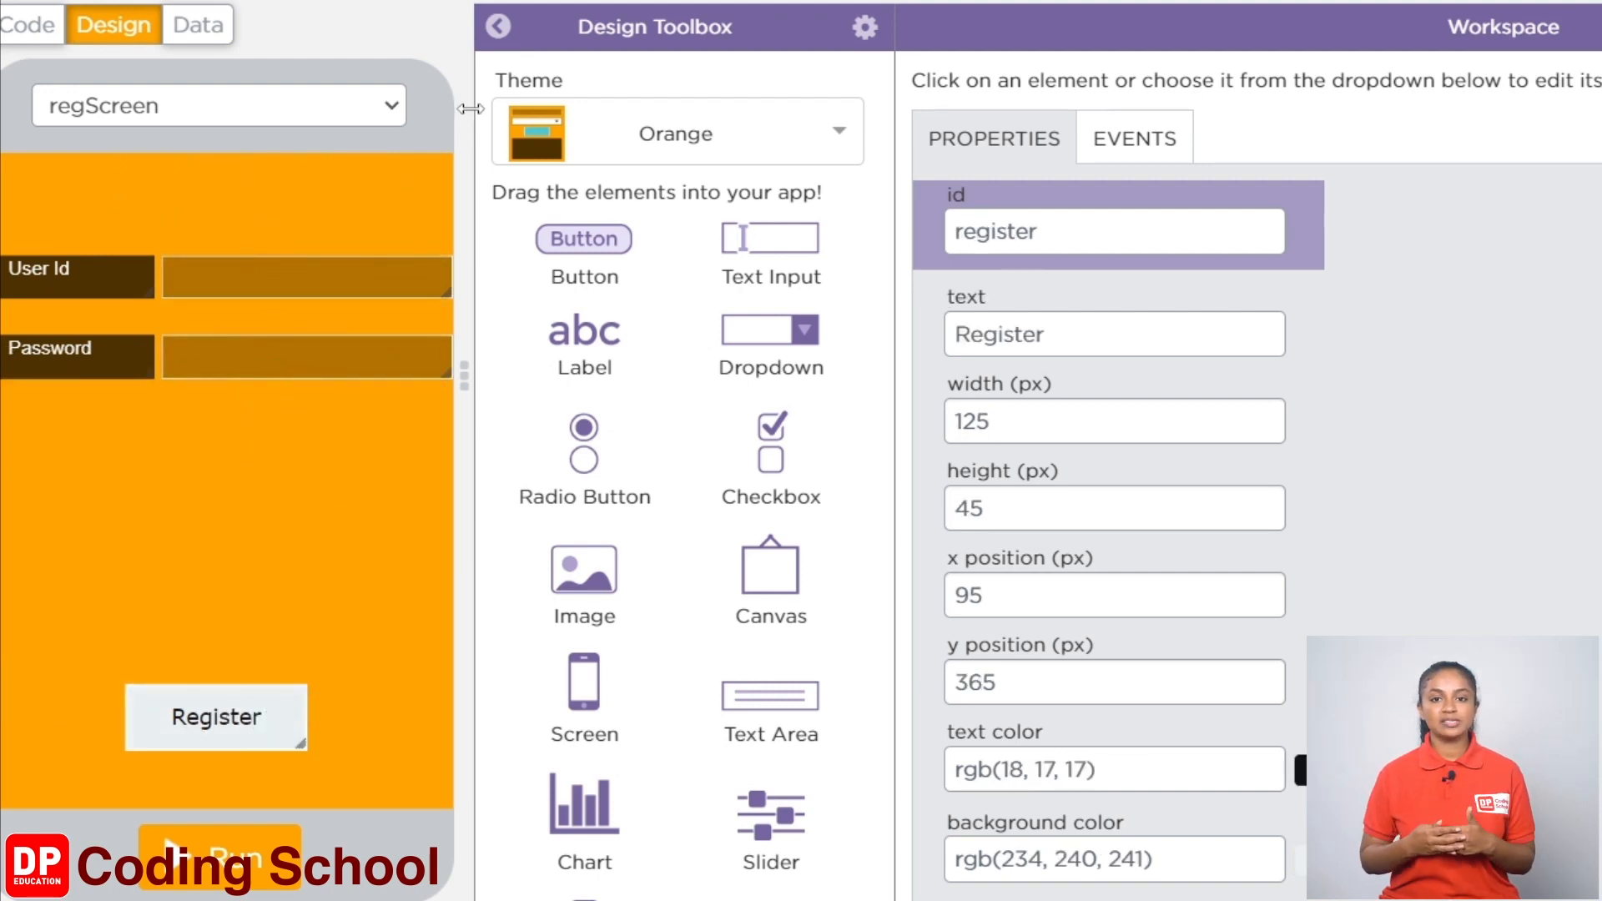
Step: Select the voting screen from the screen dropdown
click(218, 105)
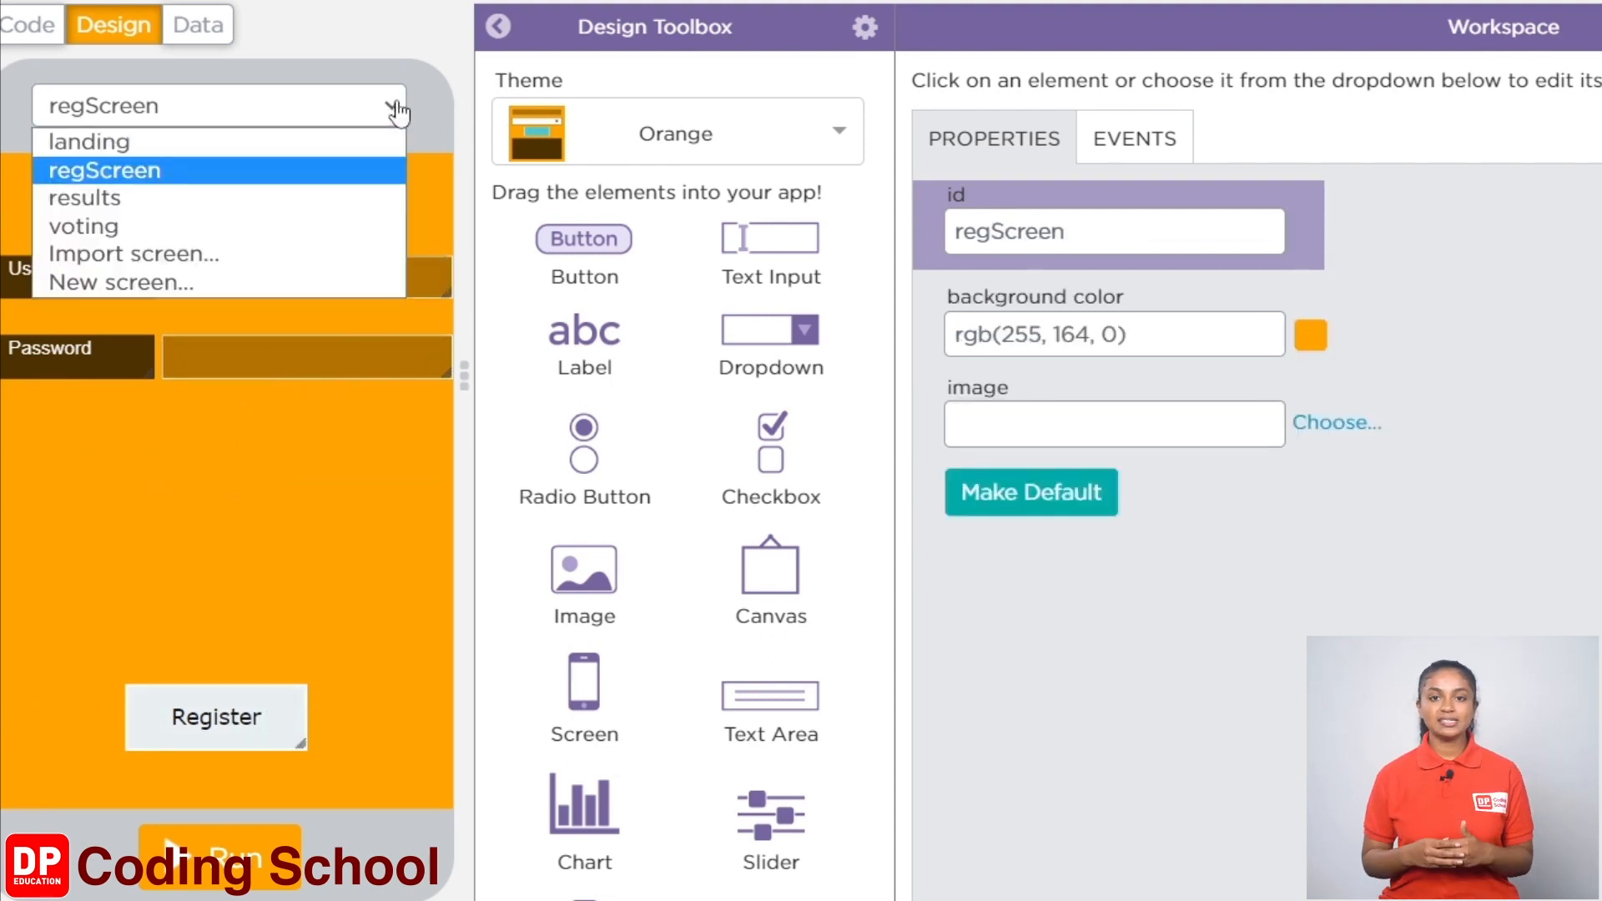
click(83, 226)
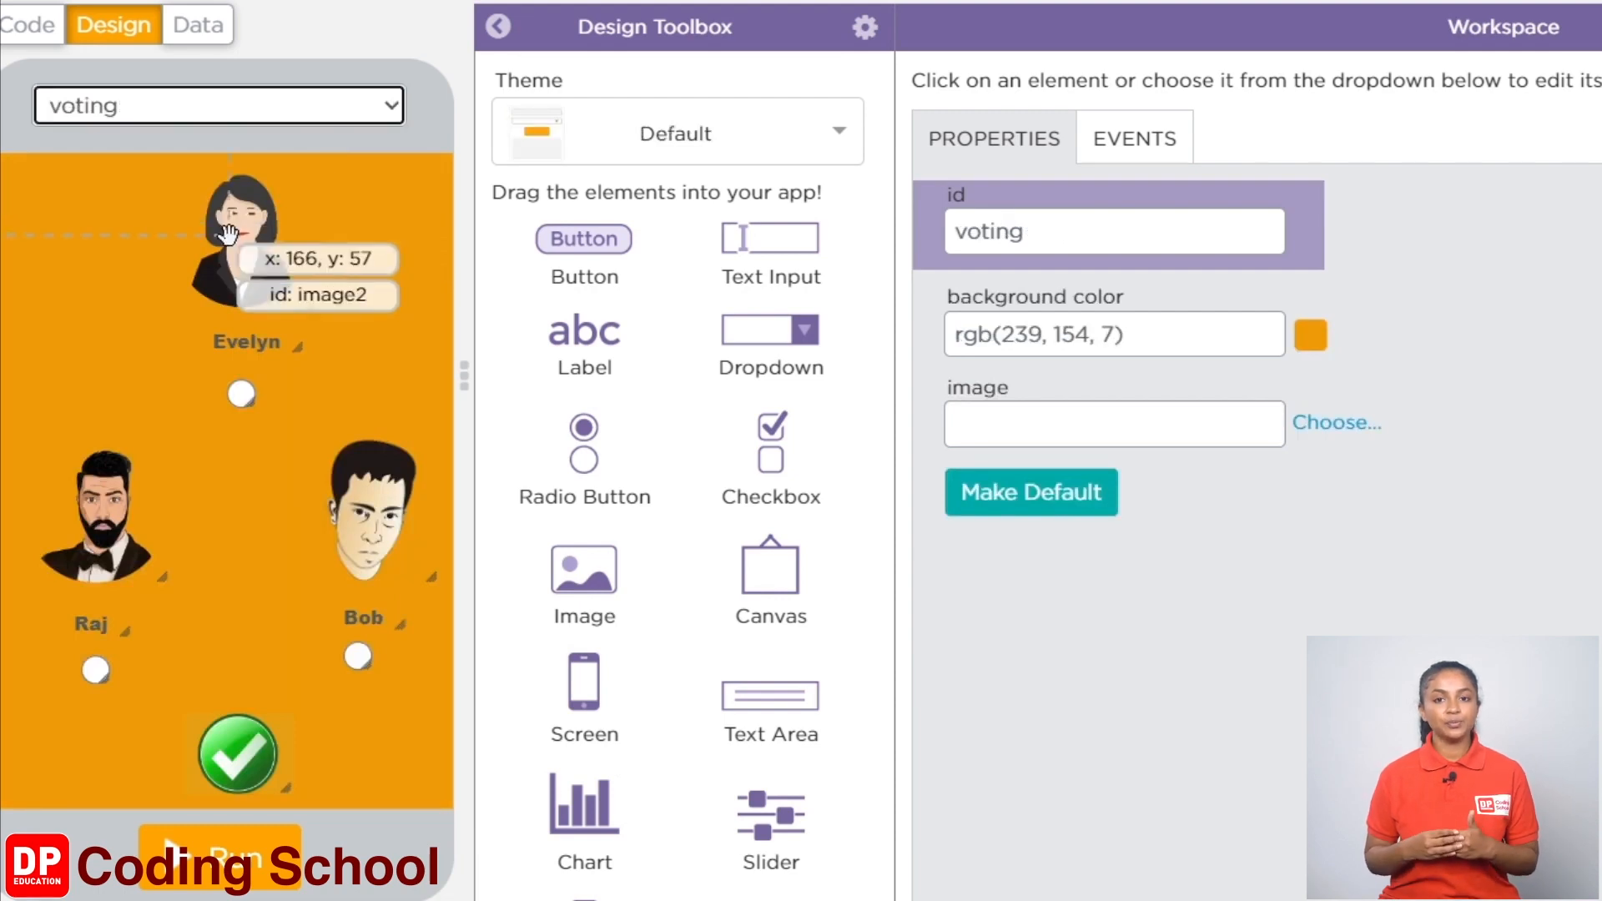
Step: Inspect Evelyn's and Bob's candidate pictures, then return to the voting screen's own properties
click(232, 234)
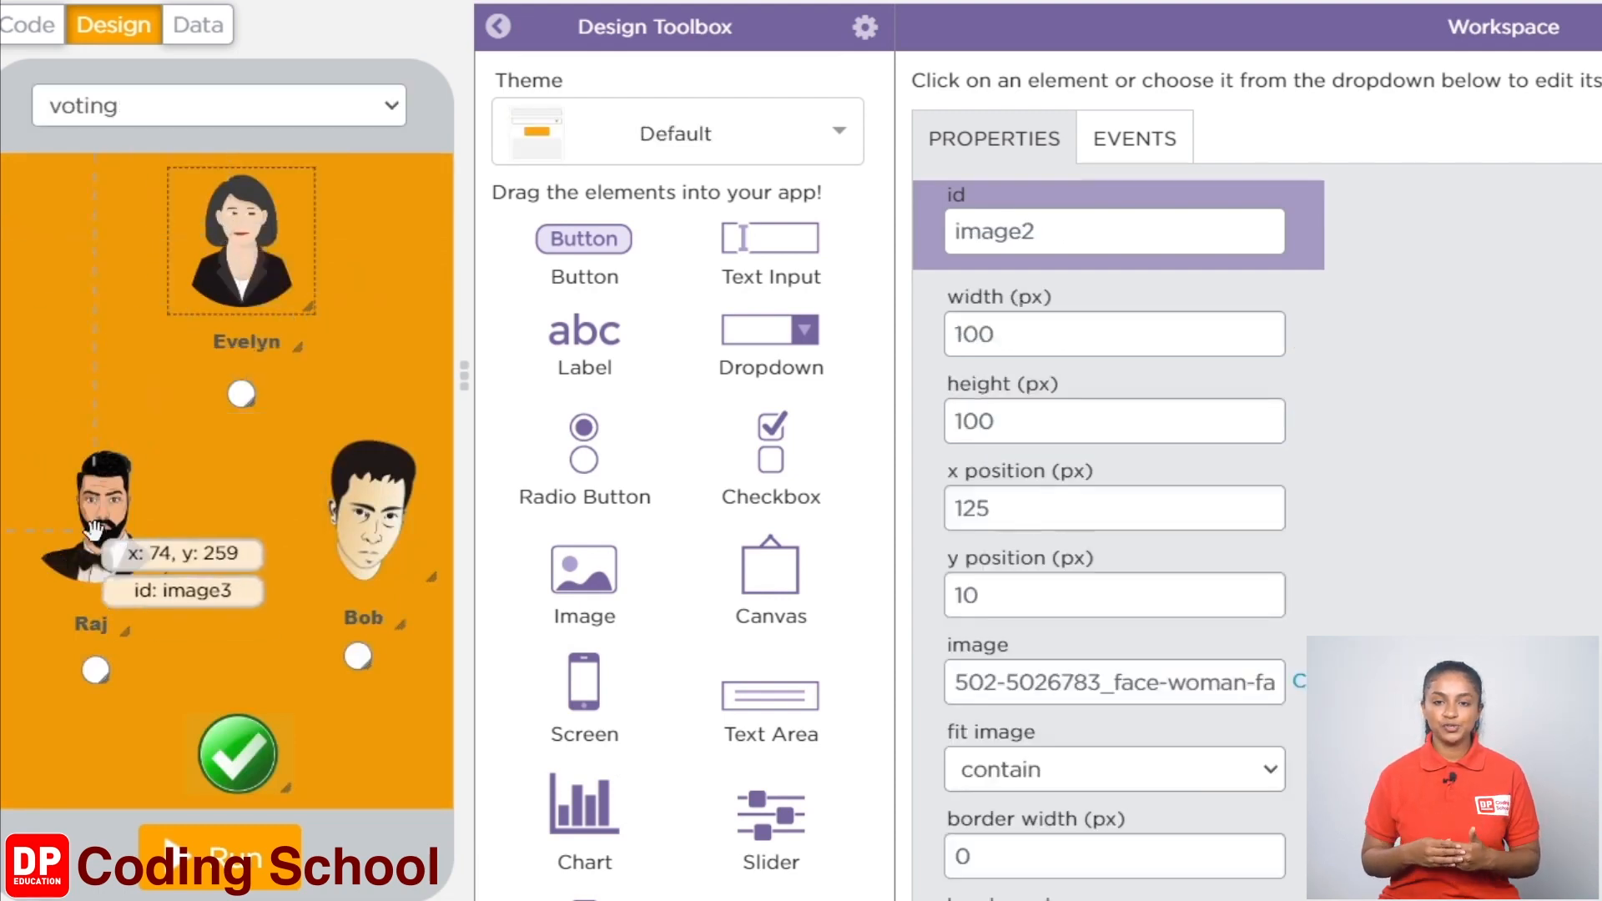
click(365, 513)
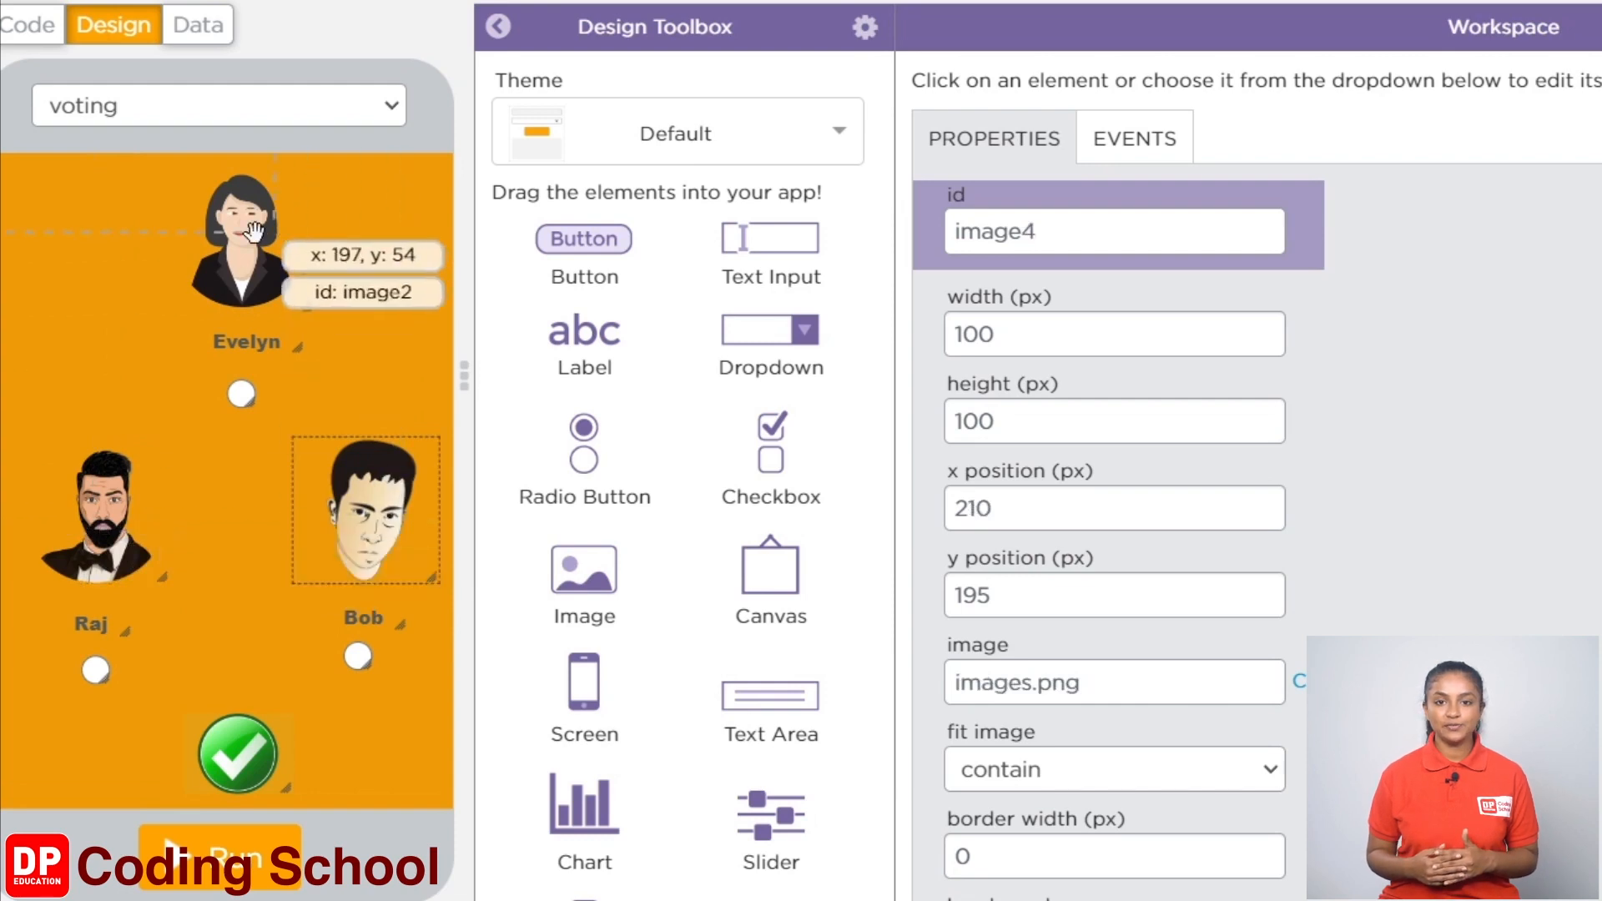
click(242, 246)
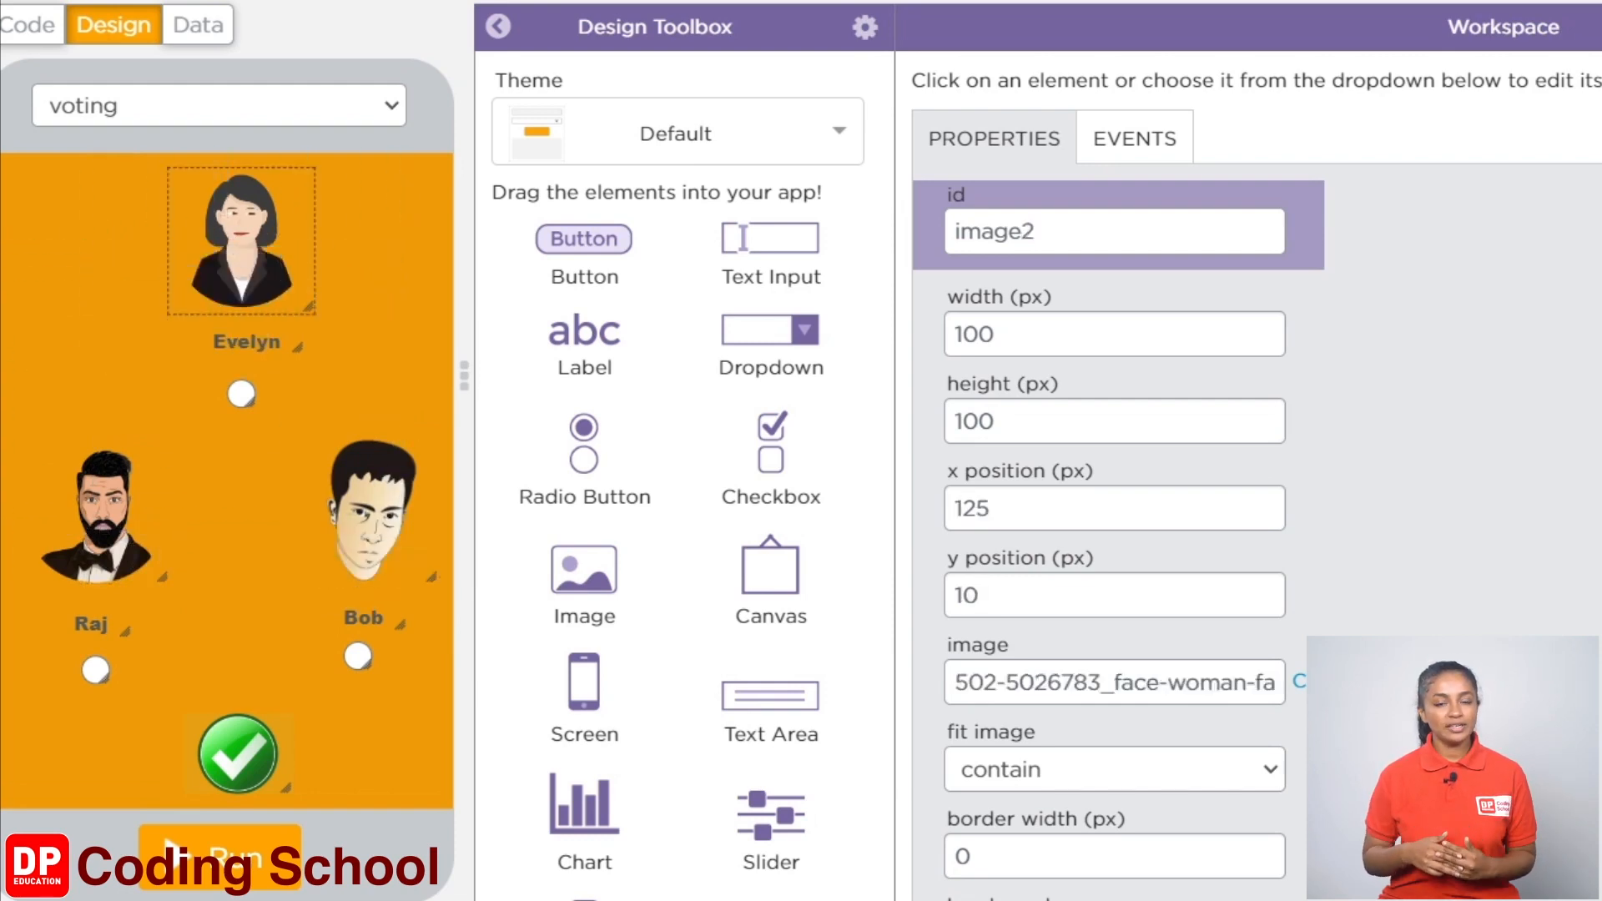
click(245, 341)
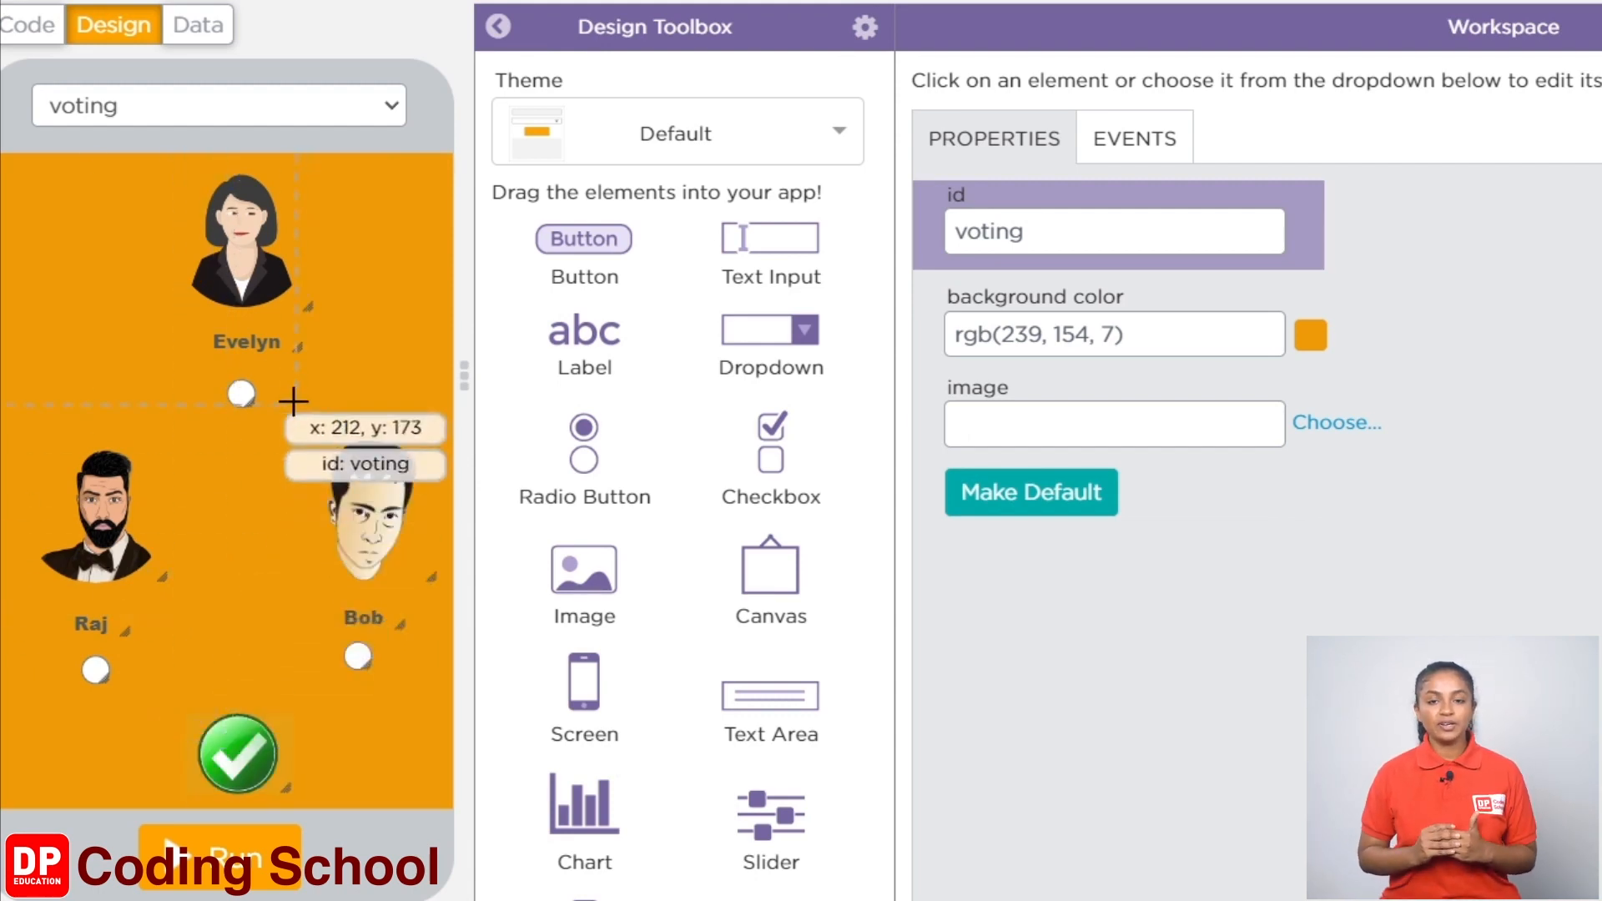
mouse_move(237, 398)
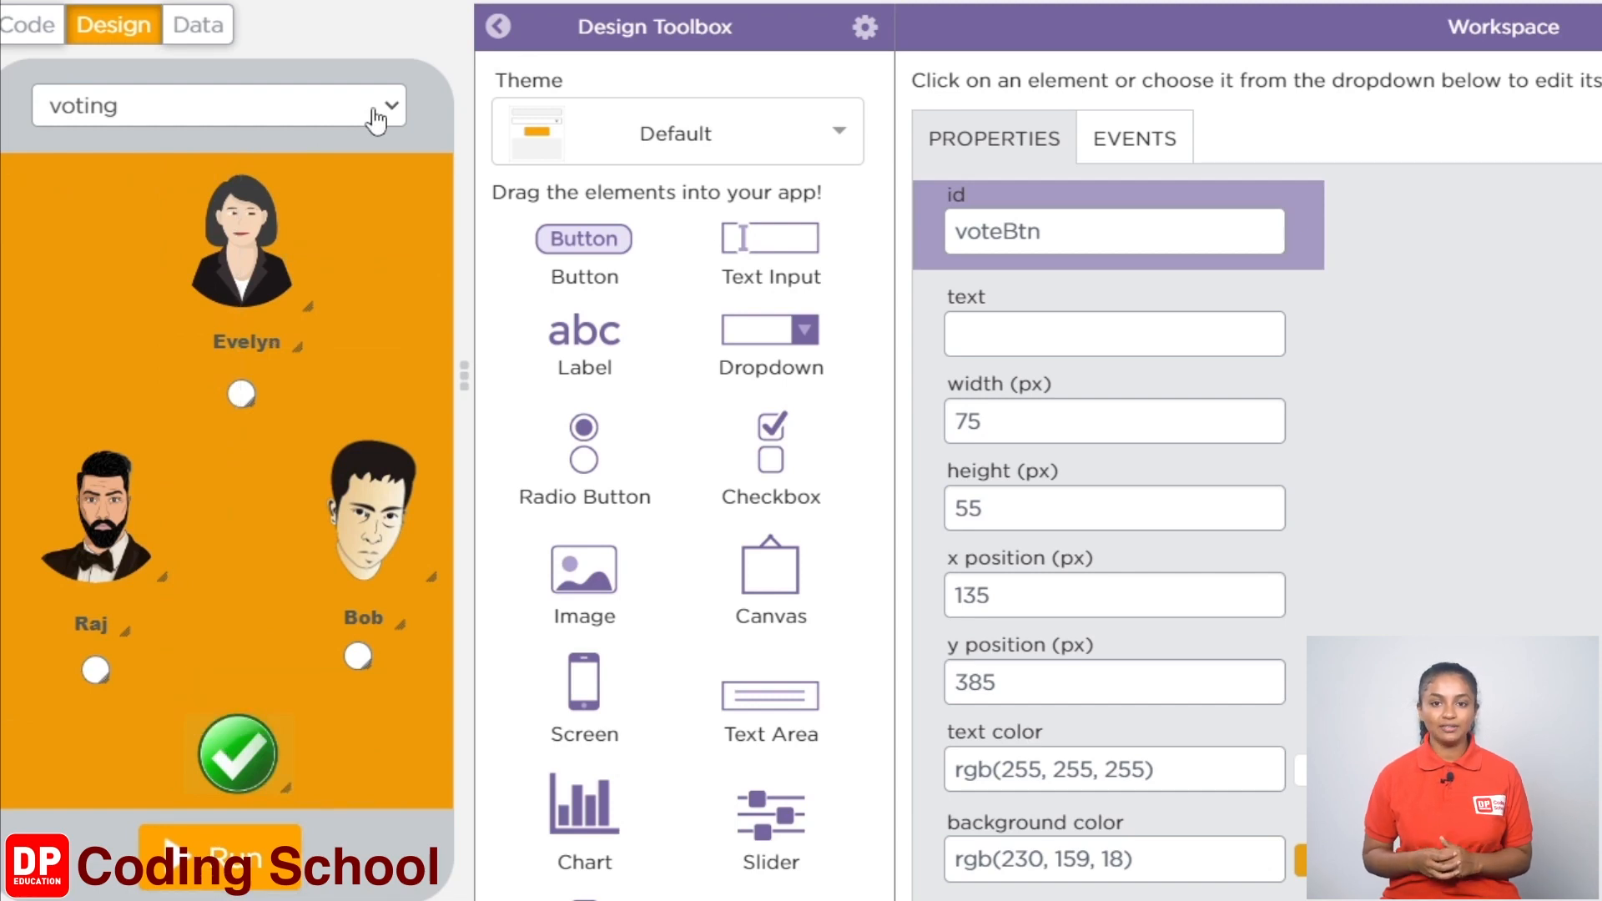
mouse_move(388, 114)
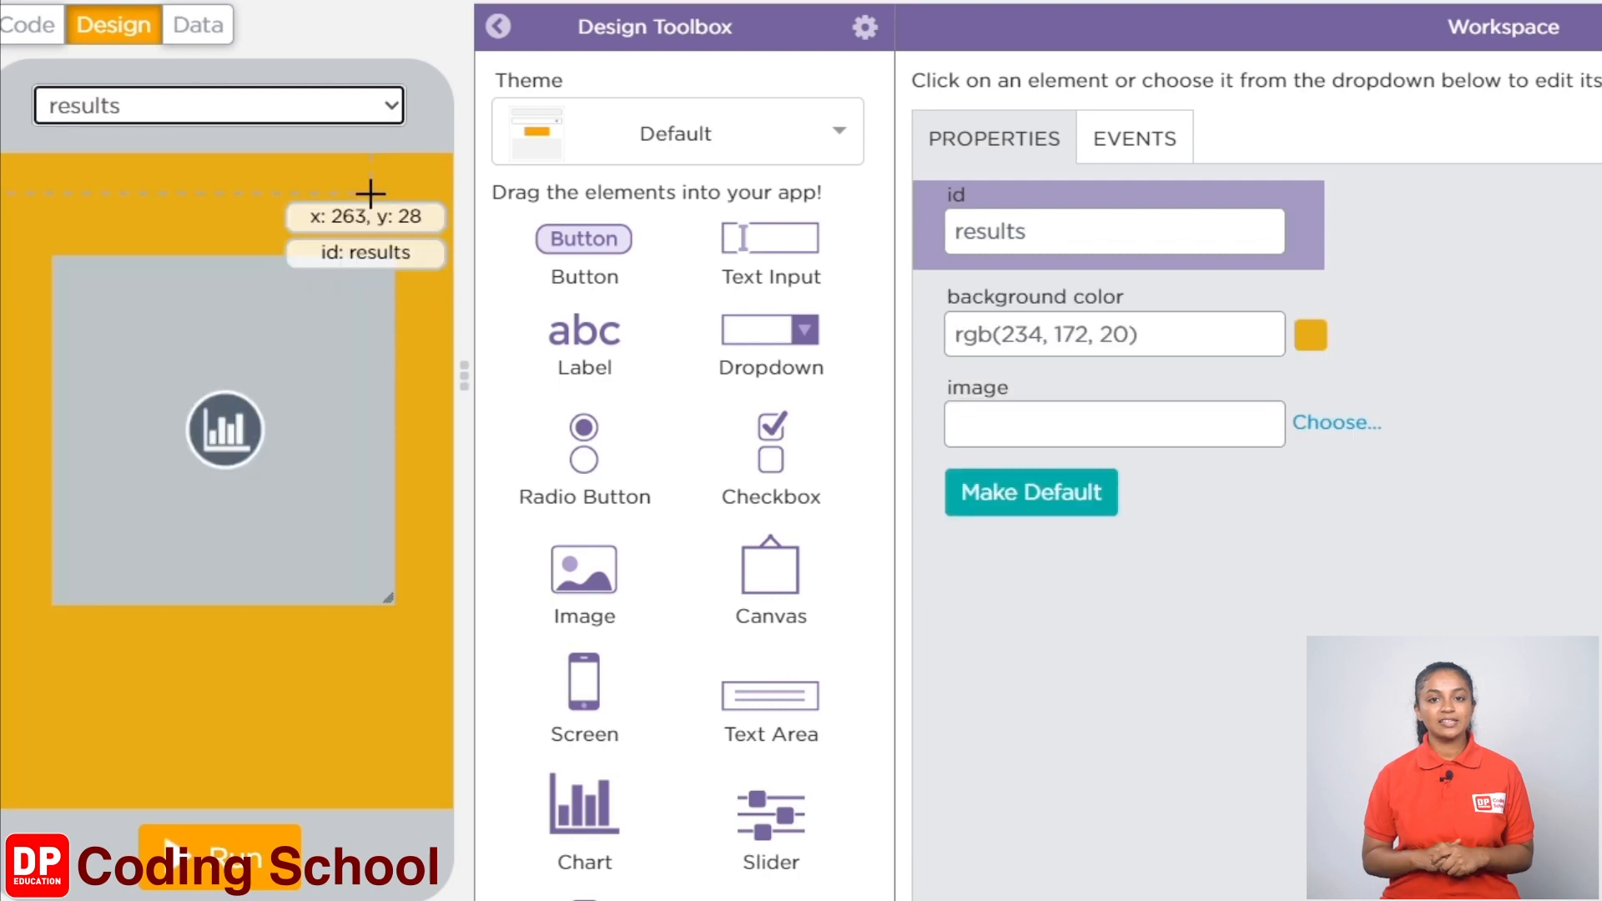
mouse_move(368, 174)
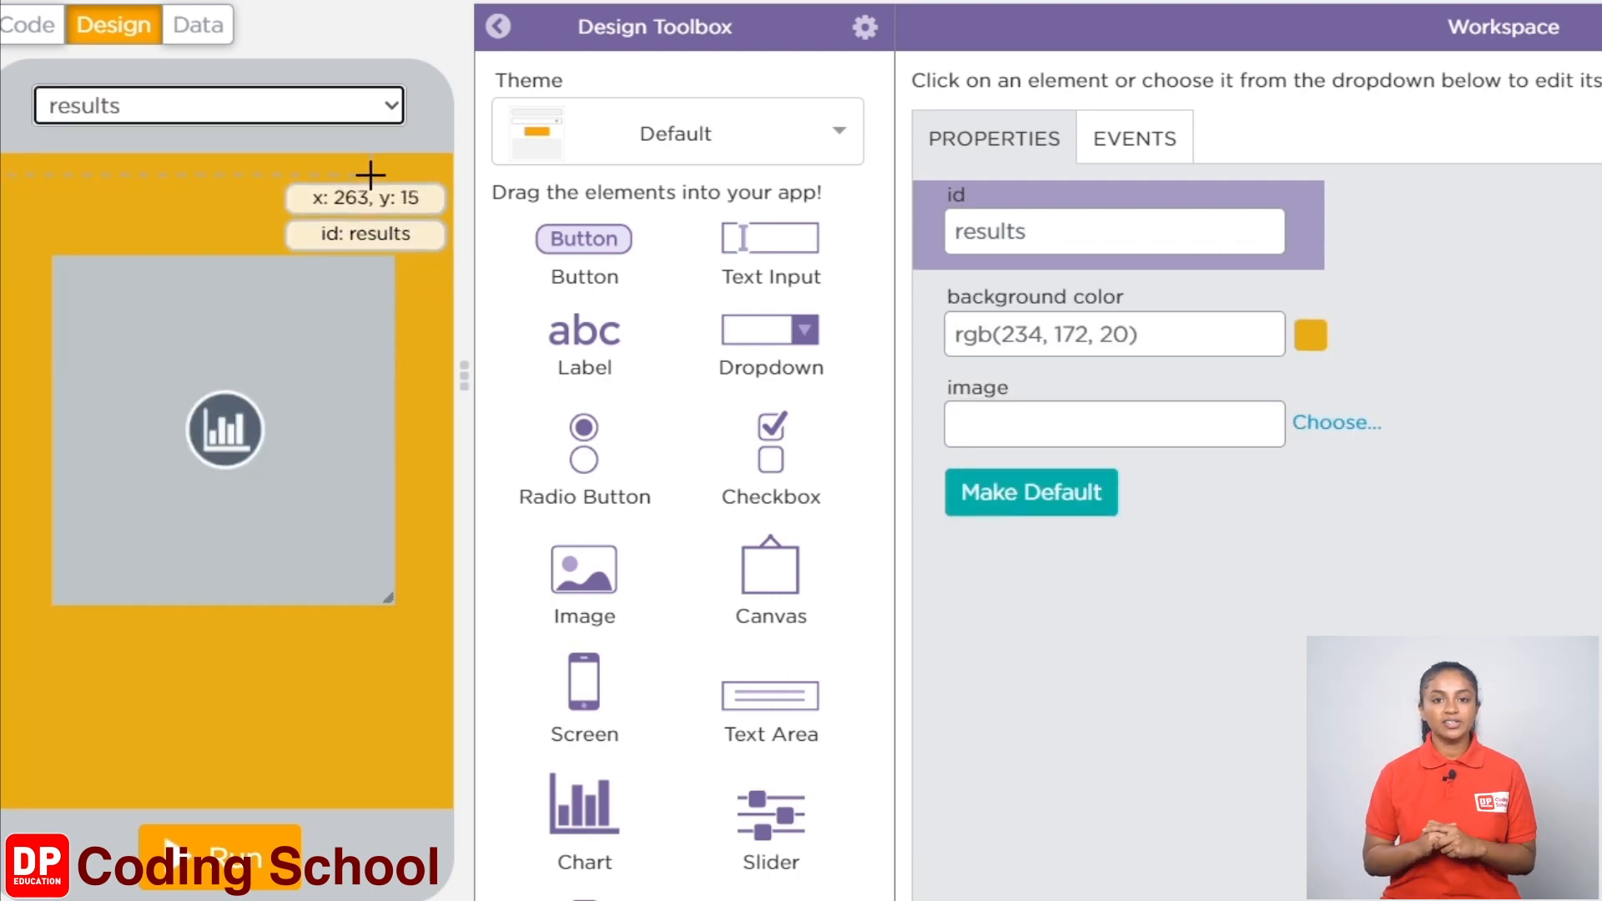